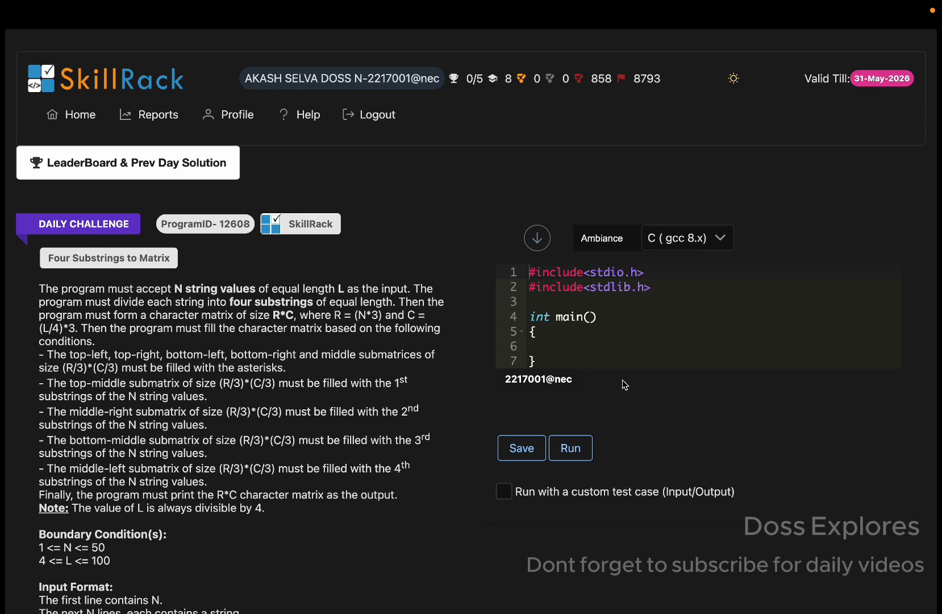
Review the problem statement, highlighting the submatrix filling conditions and example output
scroll("down", 3)
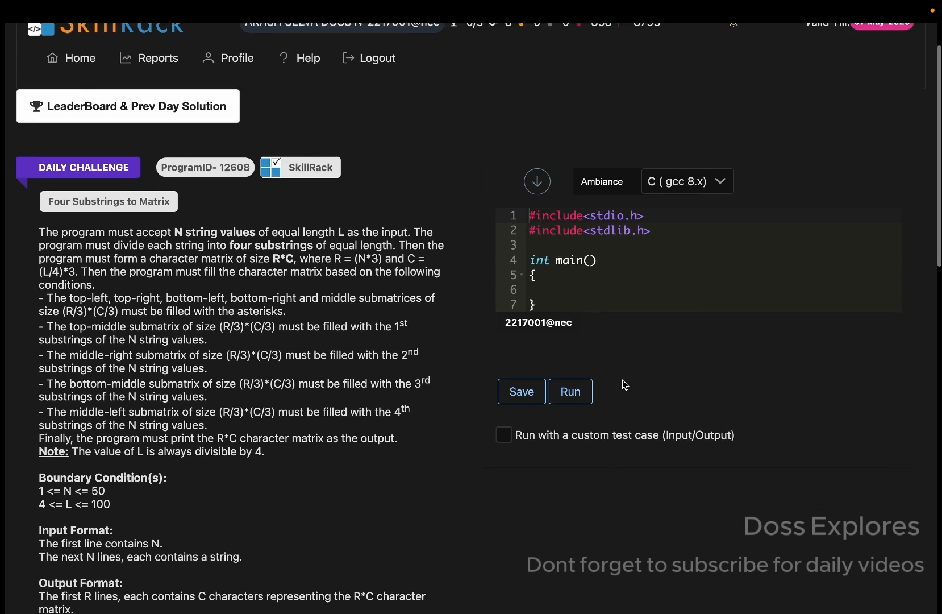
scroll("down", 3)
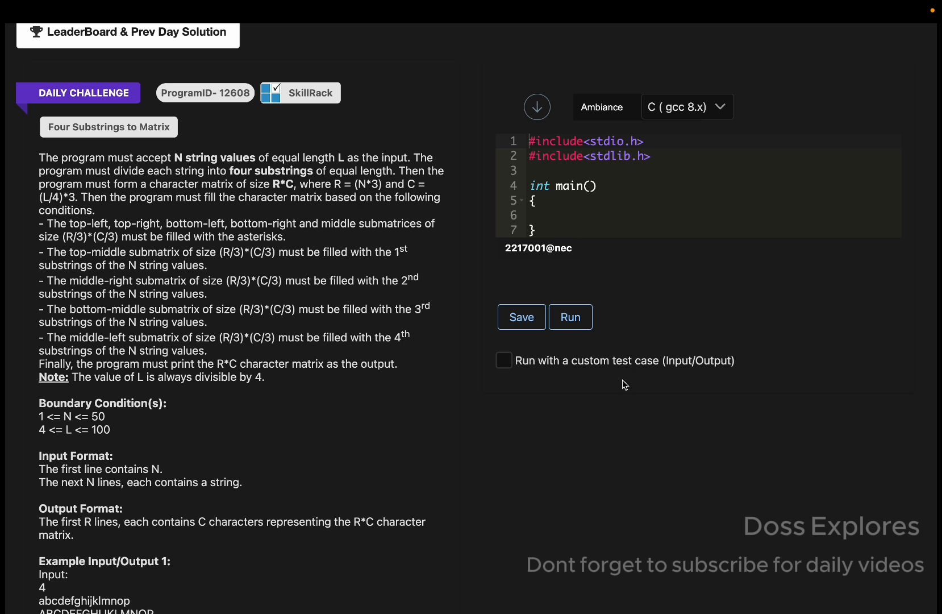
scroll("down", 3)
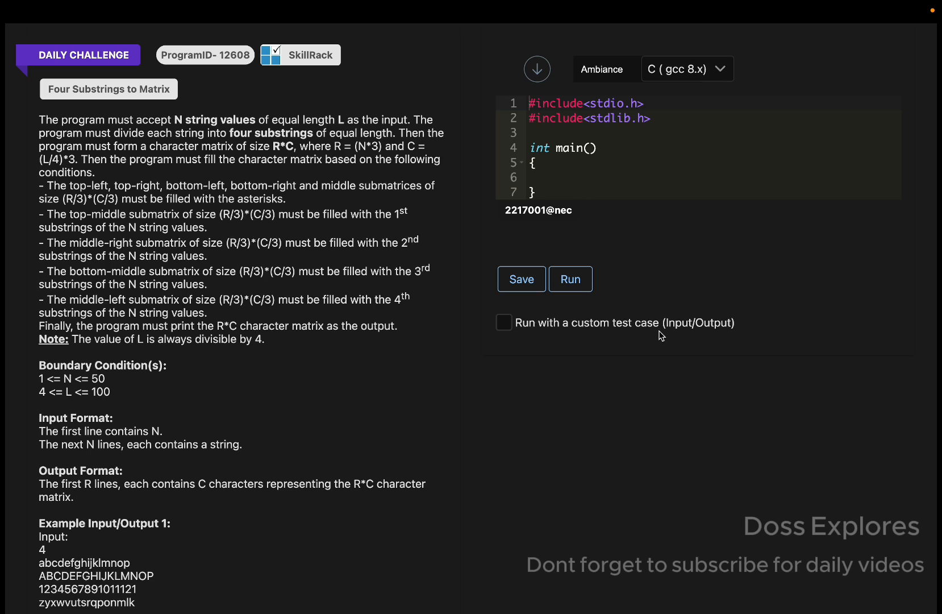
mouse_move(271, 169)
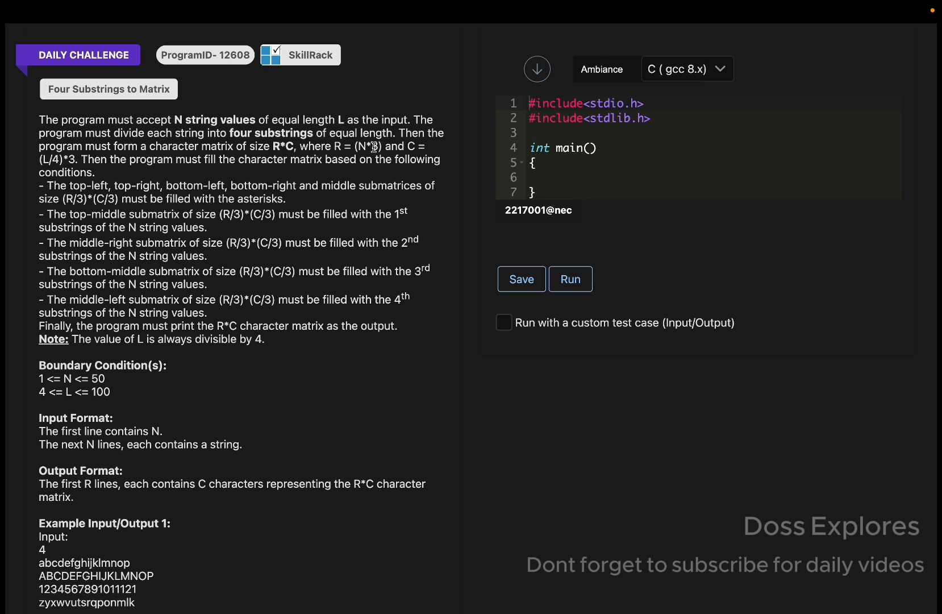
mouse_move(94, 201)
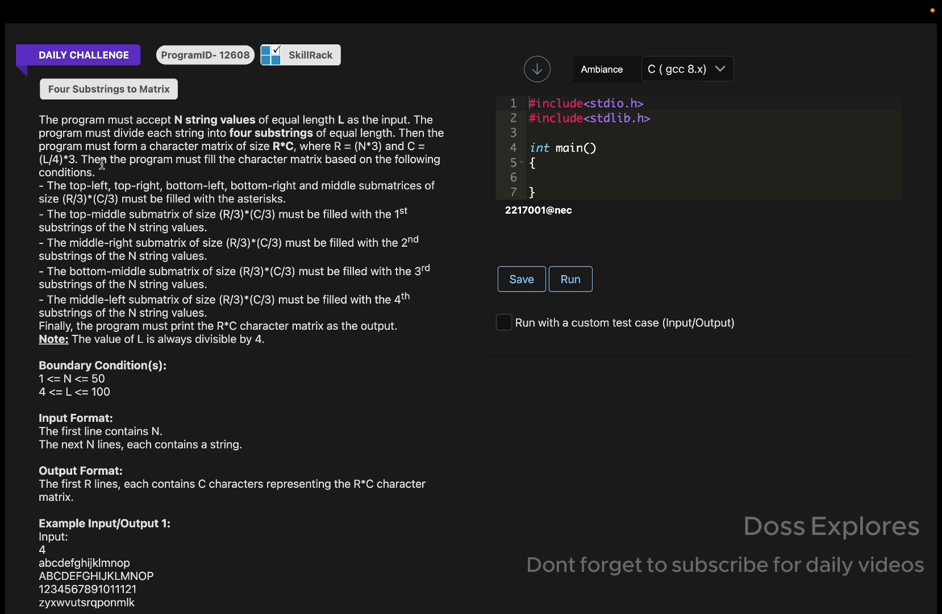
mouse_move(193, 189)
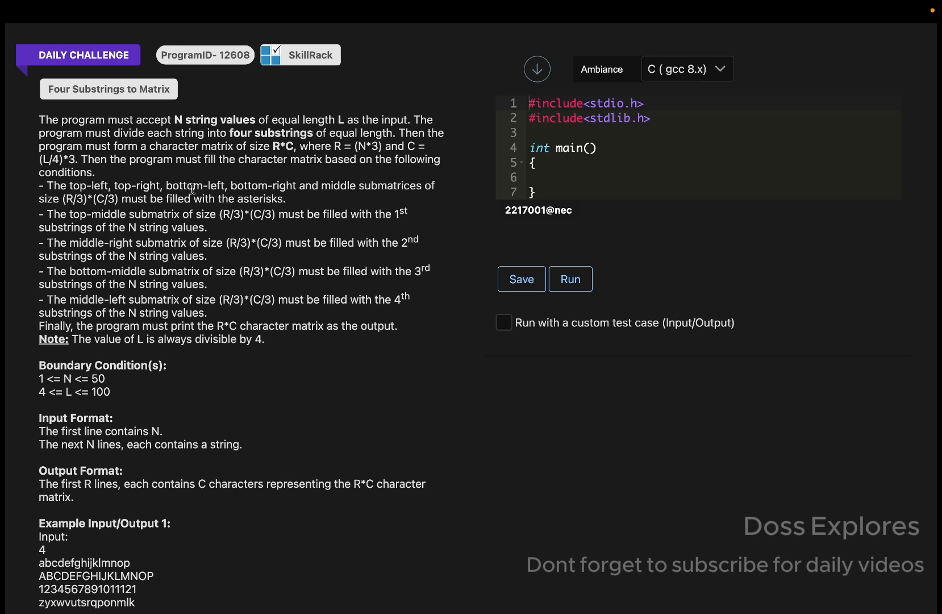
left_click_drag(39, 185, 109, 284)
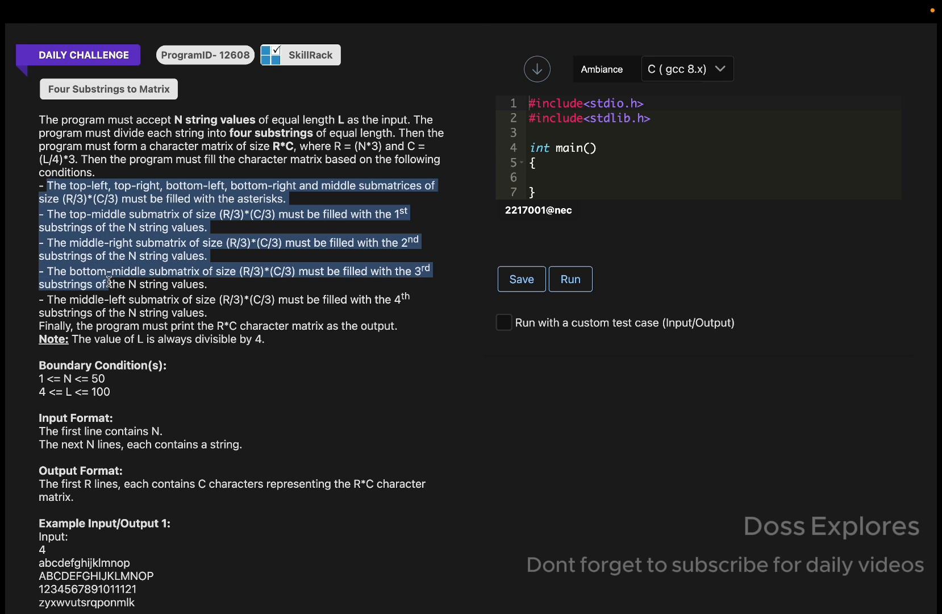
left_click_drag(108, 284, 293, 326)
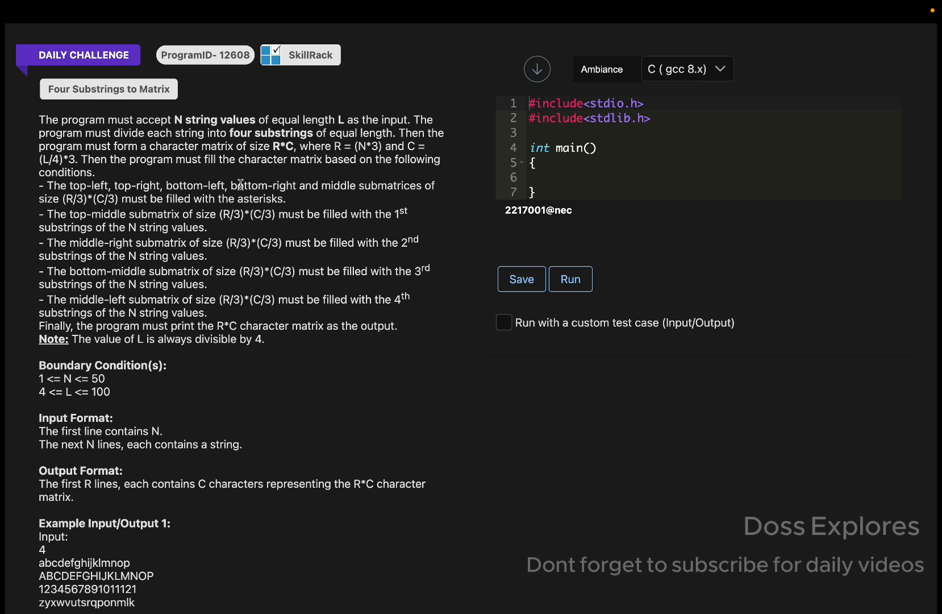
mouse_move(391, 181)
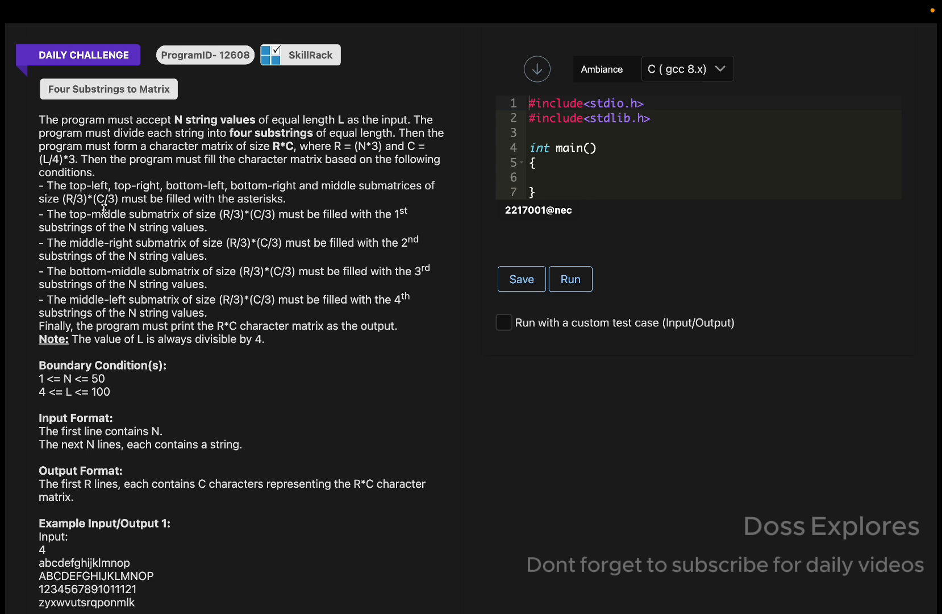
mouse_move(249, 199)
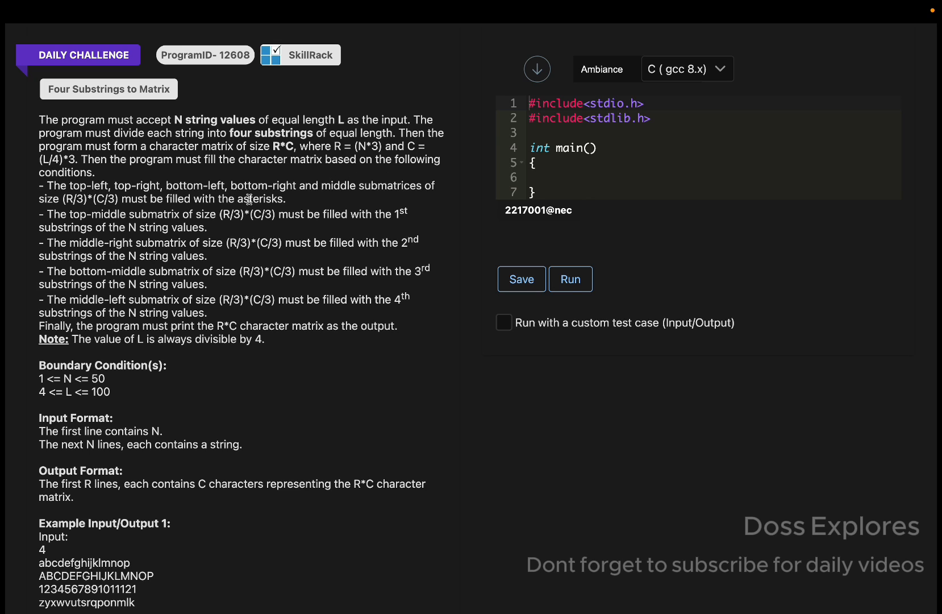
scroll("down", 3)
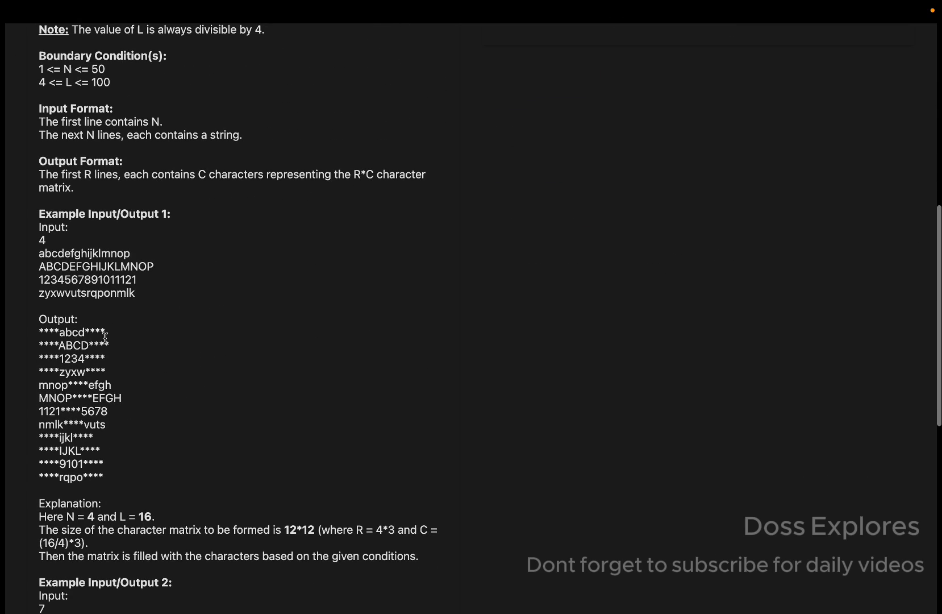
double_click(96, 332)
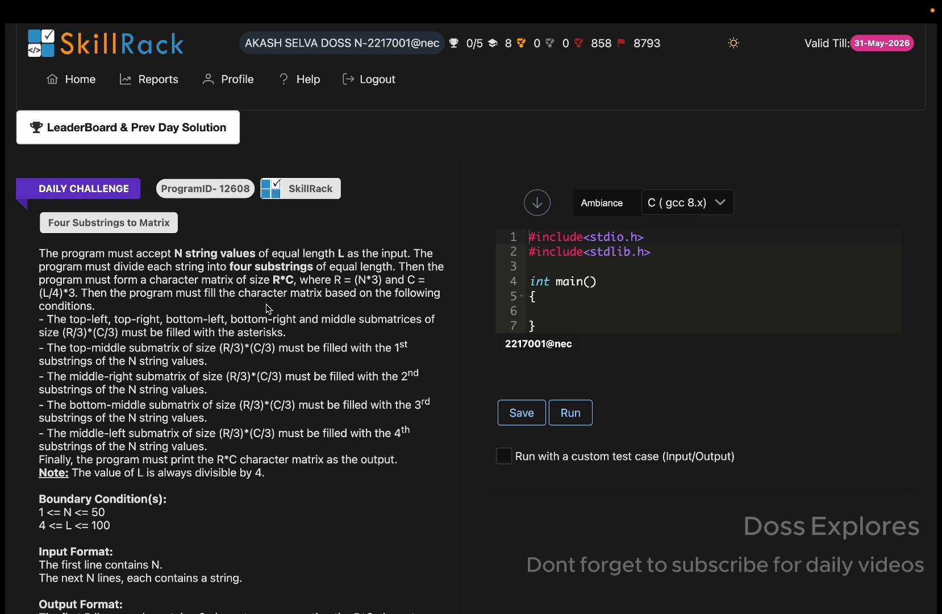
scroll("down", 3)
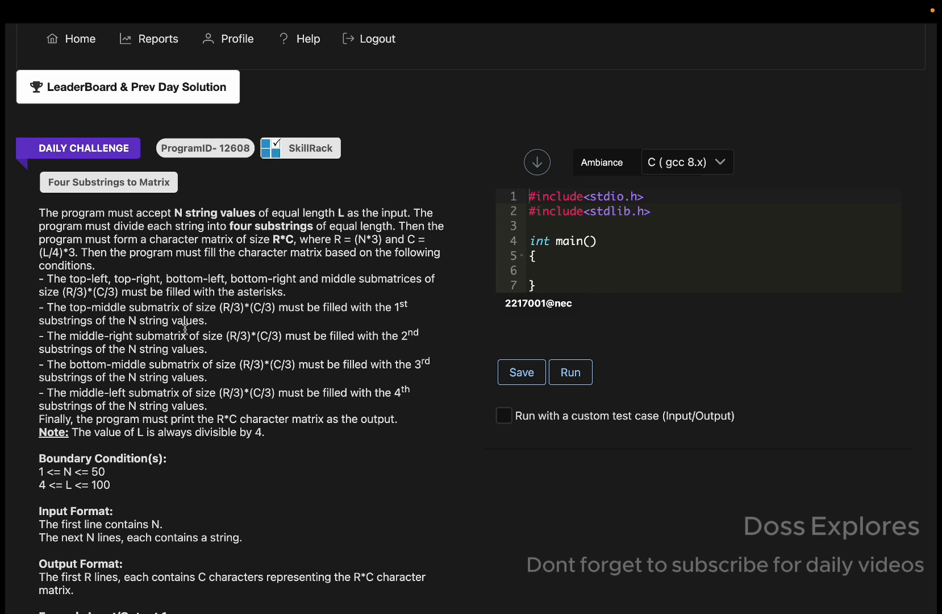
mouse_move(317, 413)
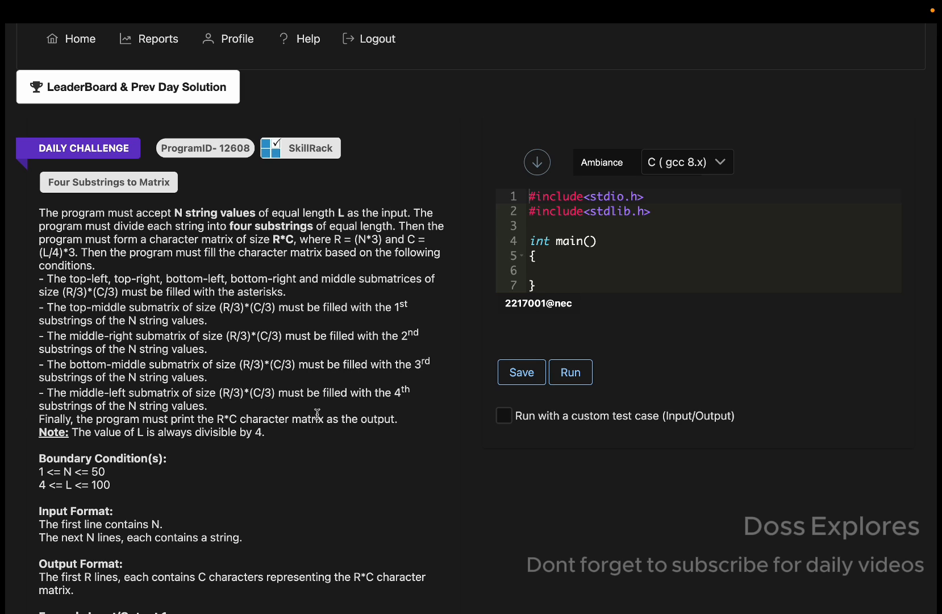
mouse_move(267, 439)
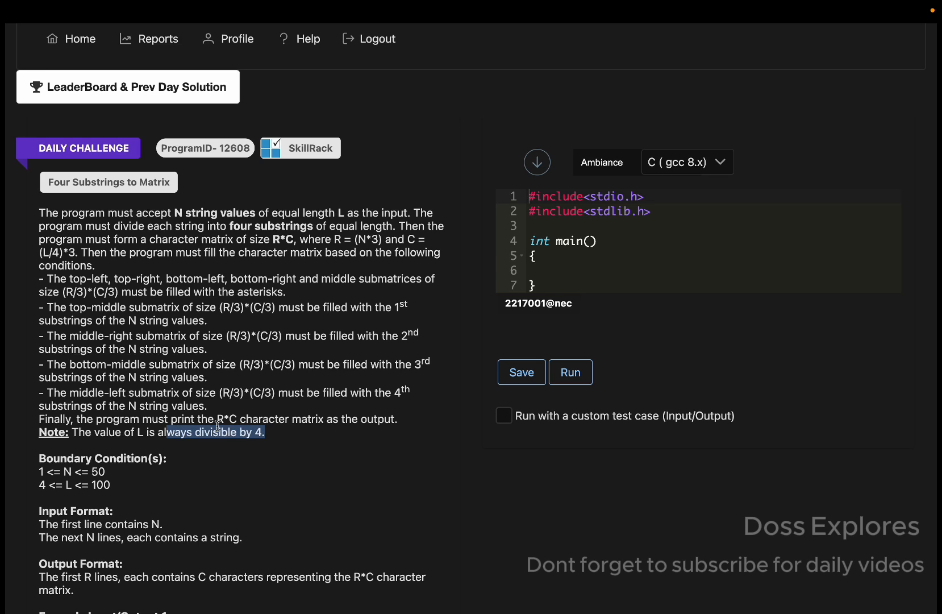
Switch the solution language to Python3 (3.12) from the language dropdown
left_click(687, 161)
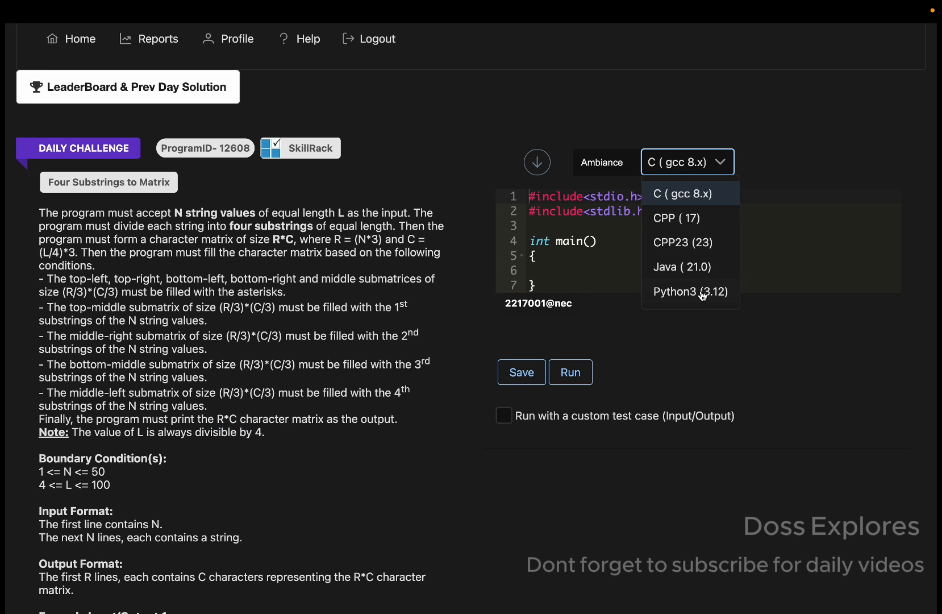
left_click(691, 292)
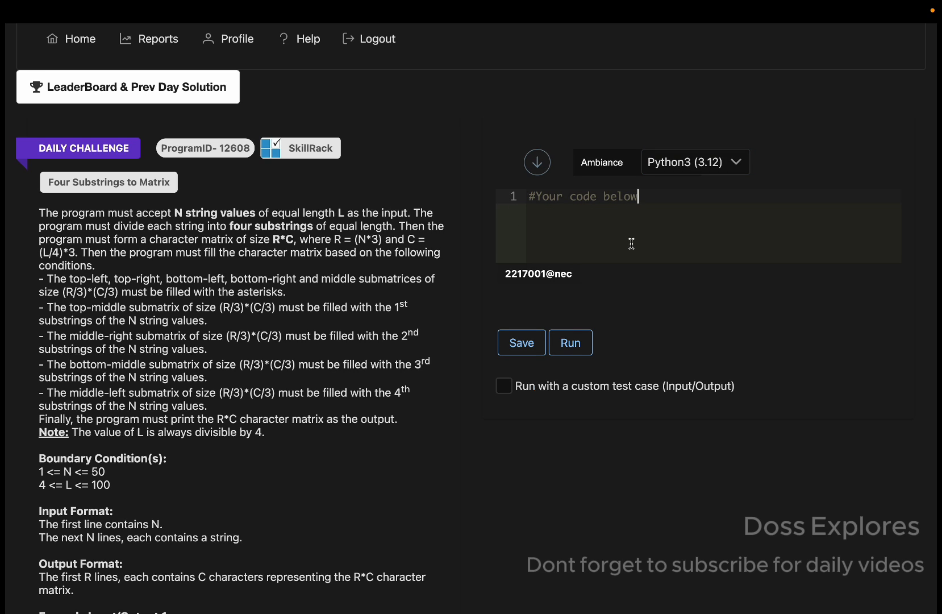
Replace the placeholder with N = int(input()) and strVal = [input().strip() for _ in range(N)]
key("ctrl+a")
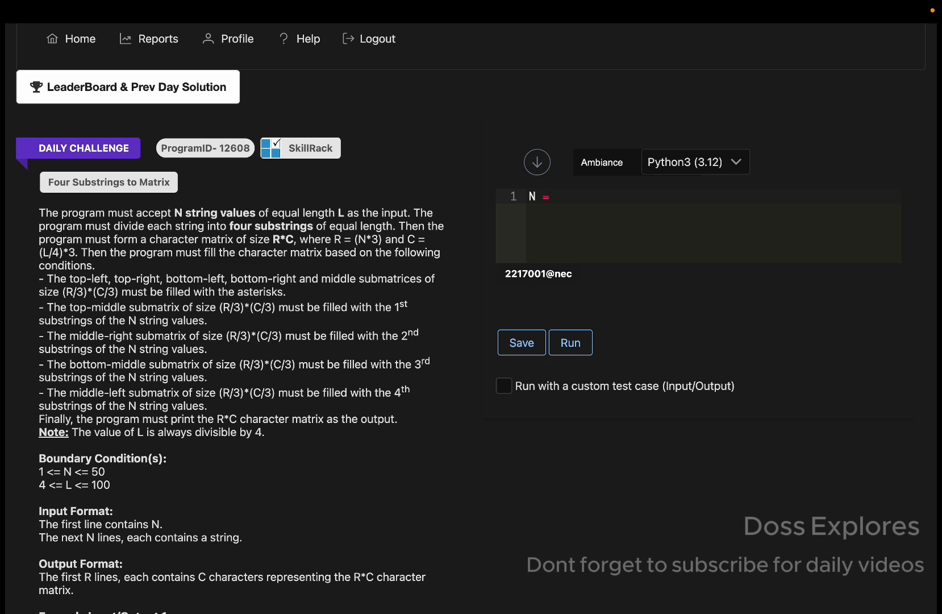
type("int(input(")
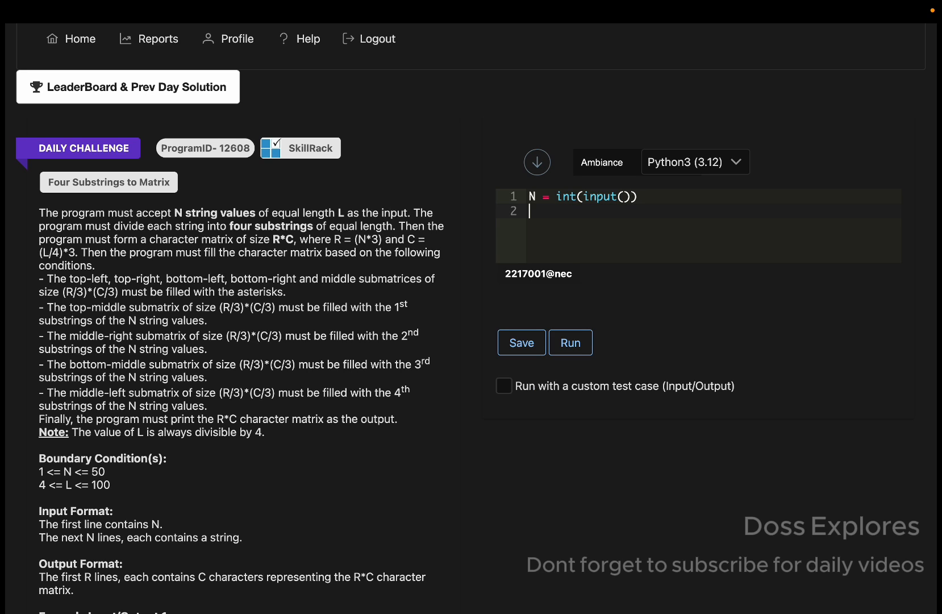
type("strVa")
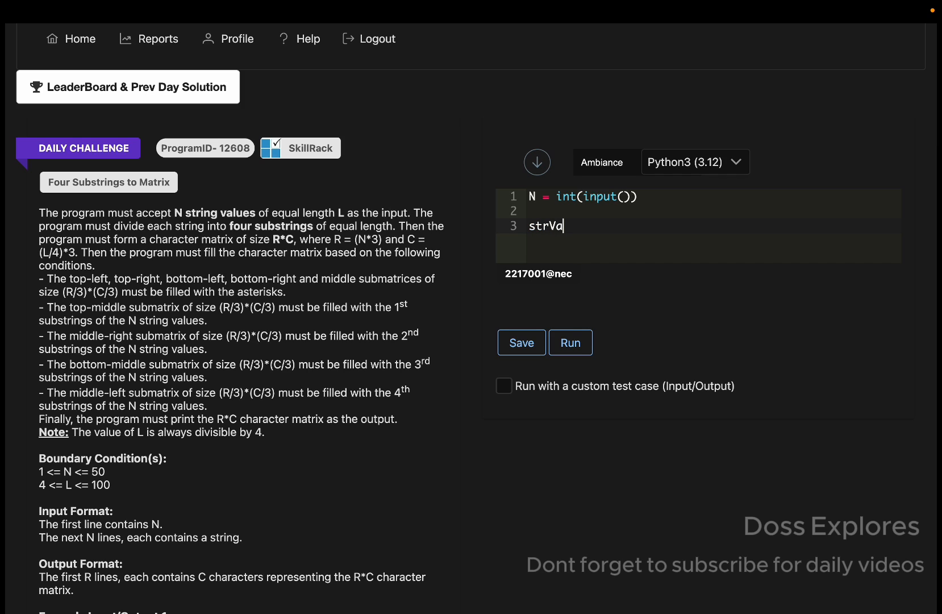
type("l =")
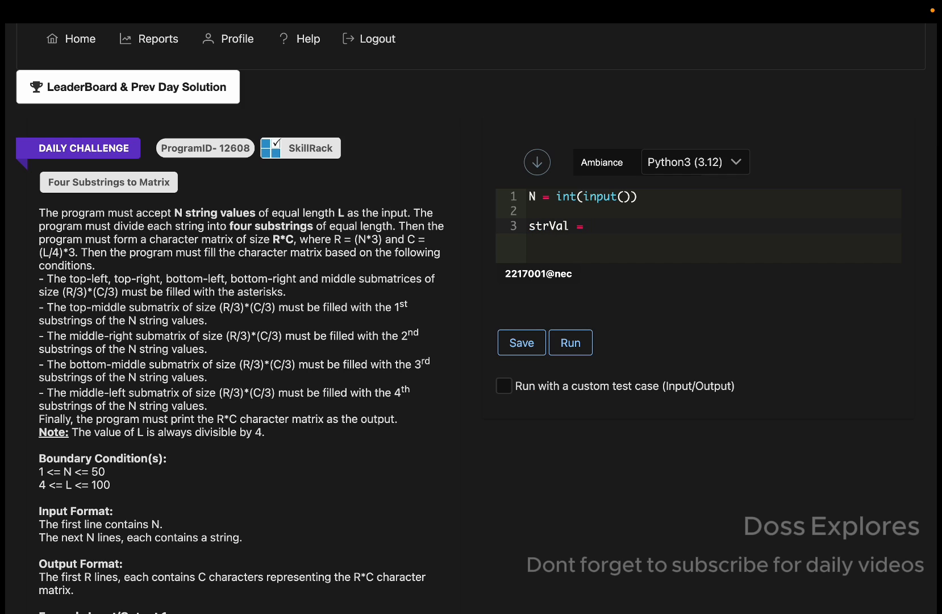
type("[input()]")
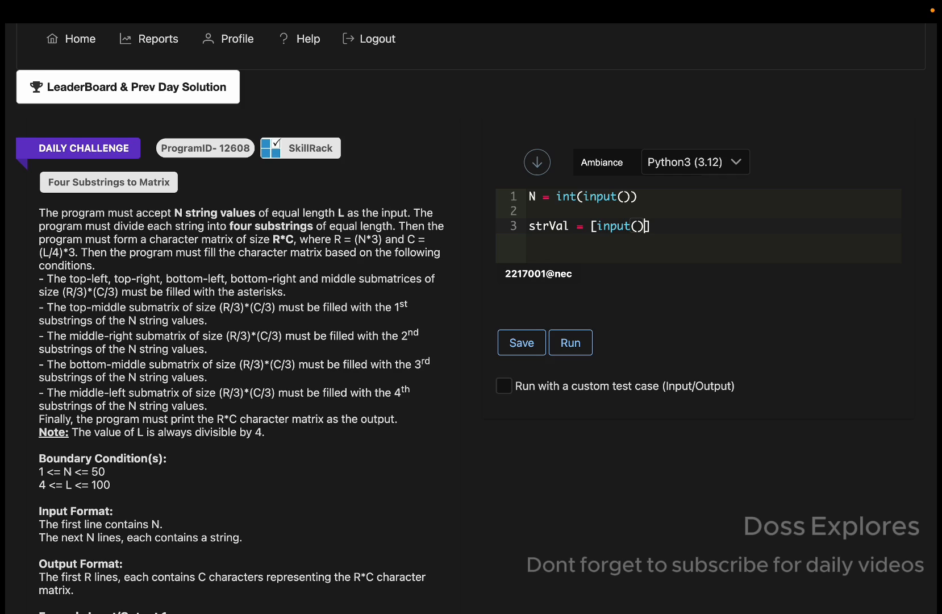
type(".strip")
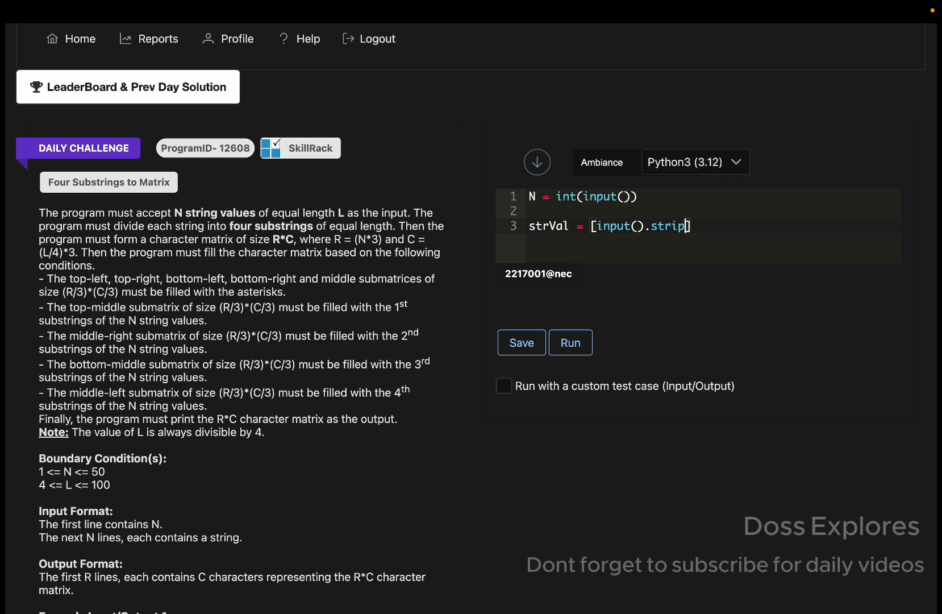
type("for _ in rn")
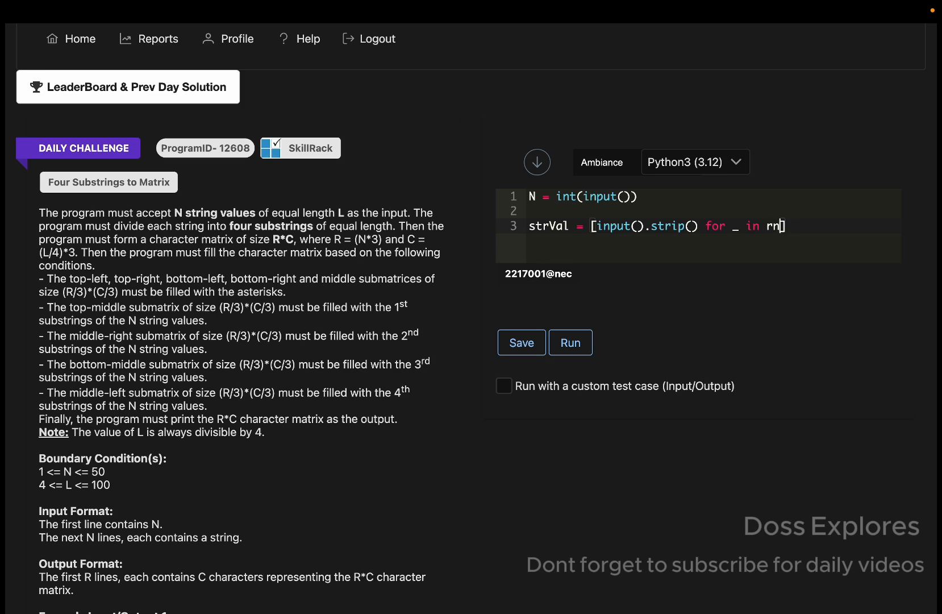
type("ange")
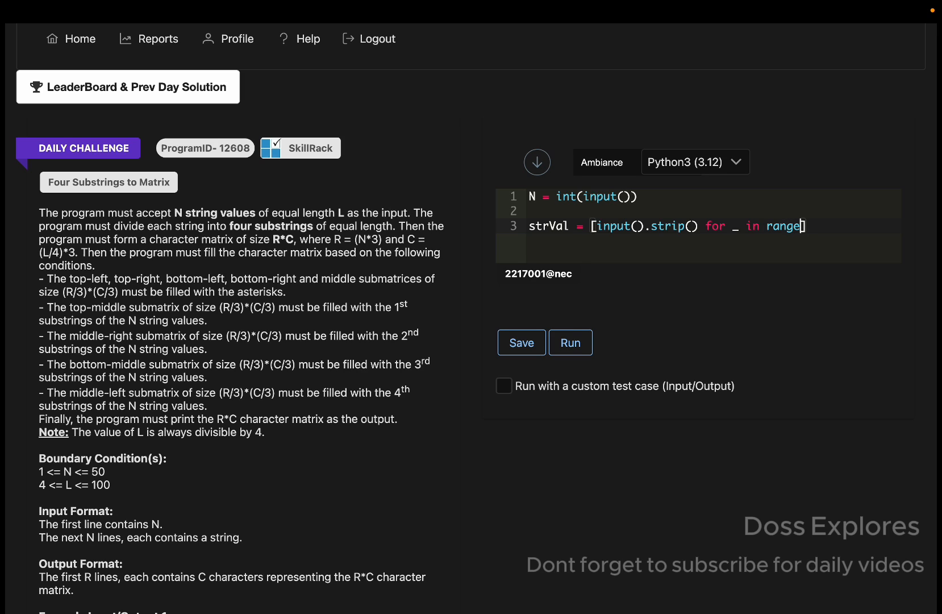
type("N)]")
type("L =")
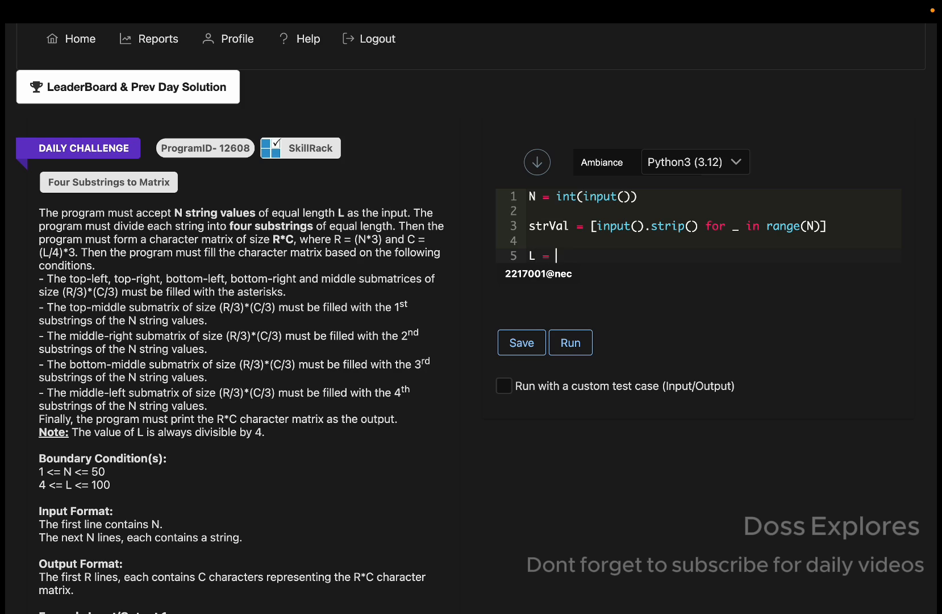
Begin assigning L from len(strVal)
type("len(st")
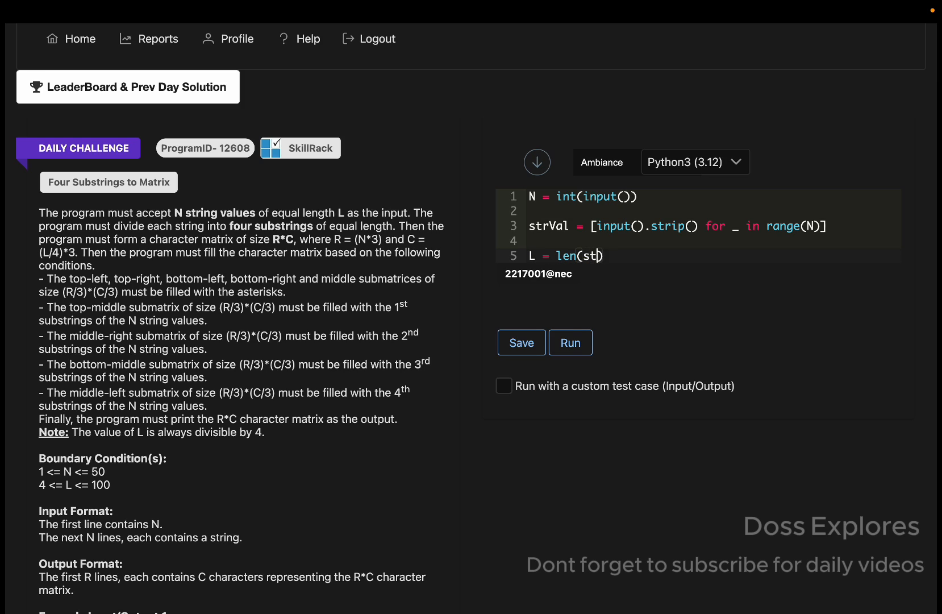
type("rVal")
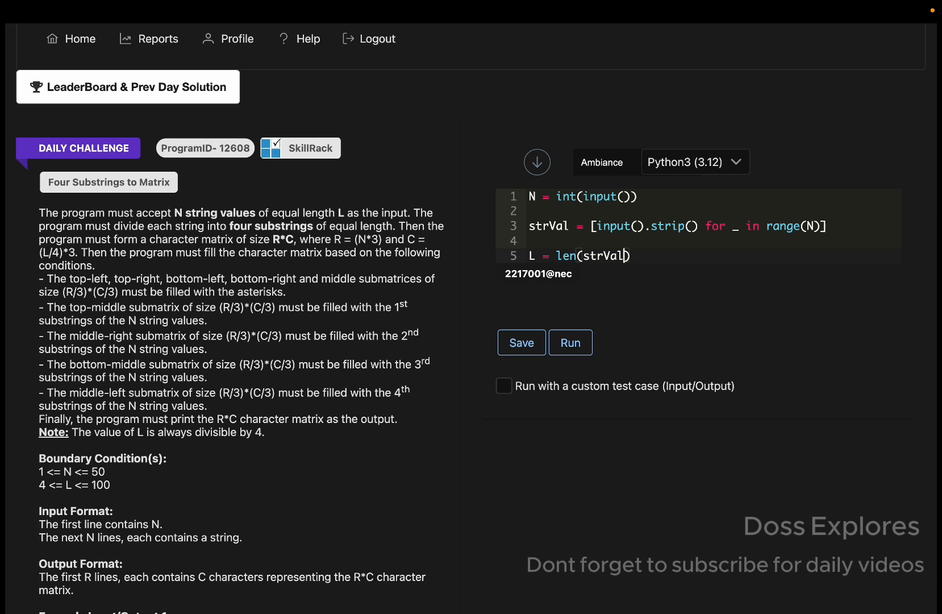
Set L = len(strVal[0]) and compute R,C = N * 3, (L // 4) * 3, then start the matrix line
type("[0]")
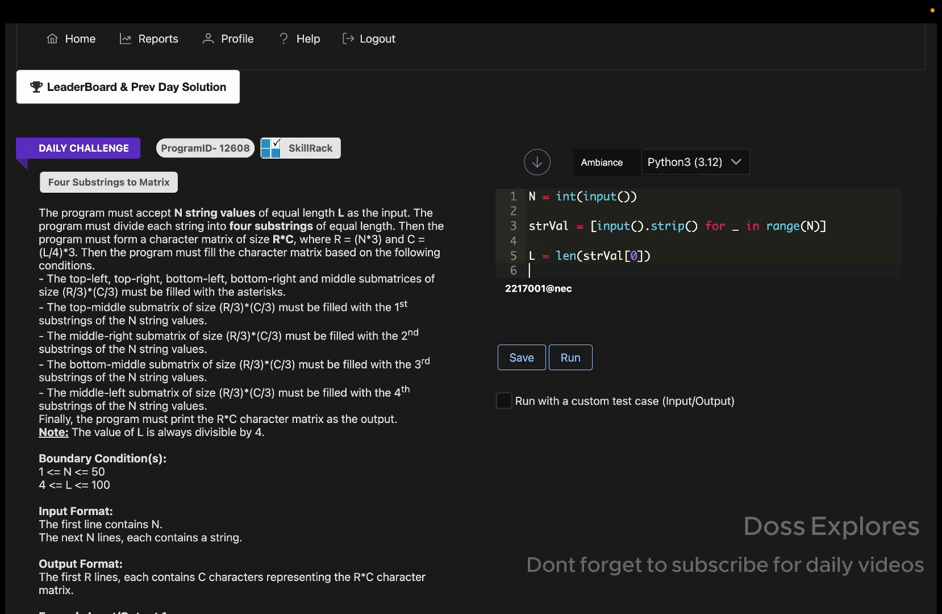
type("RR")
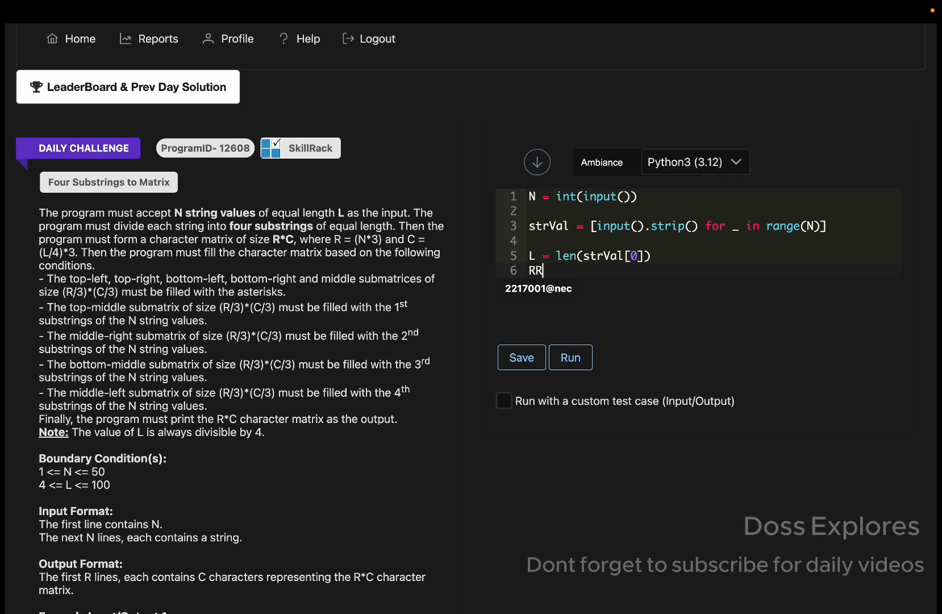
type(",C = N *")
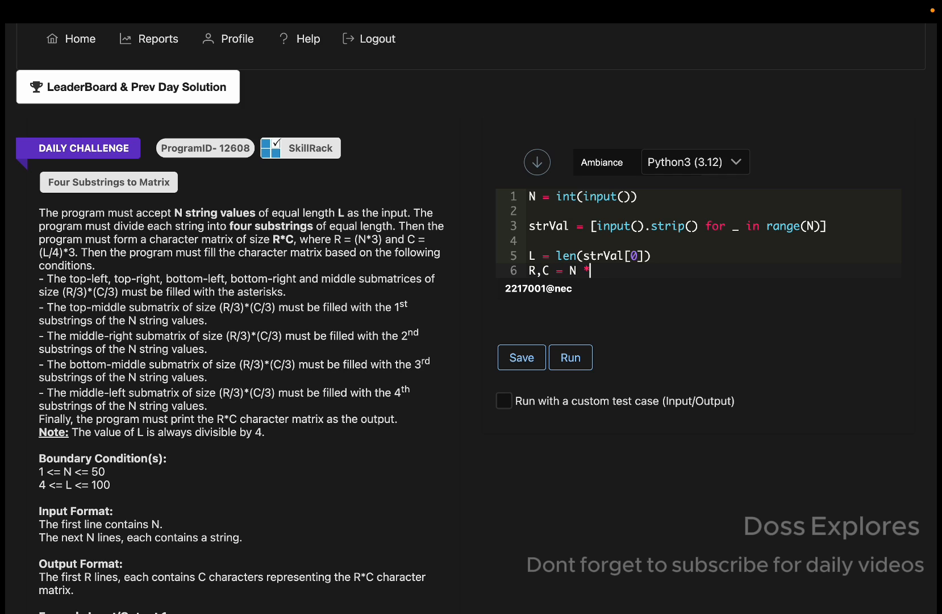
type("3")
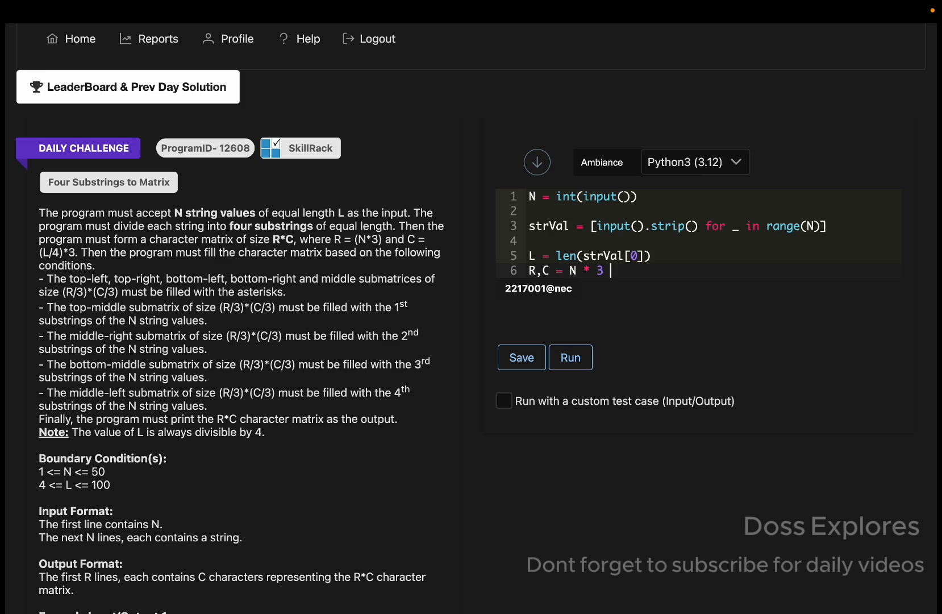
type(", (L")
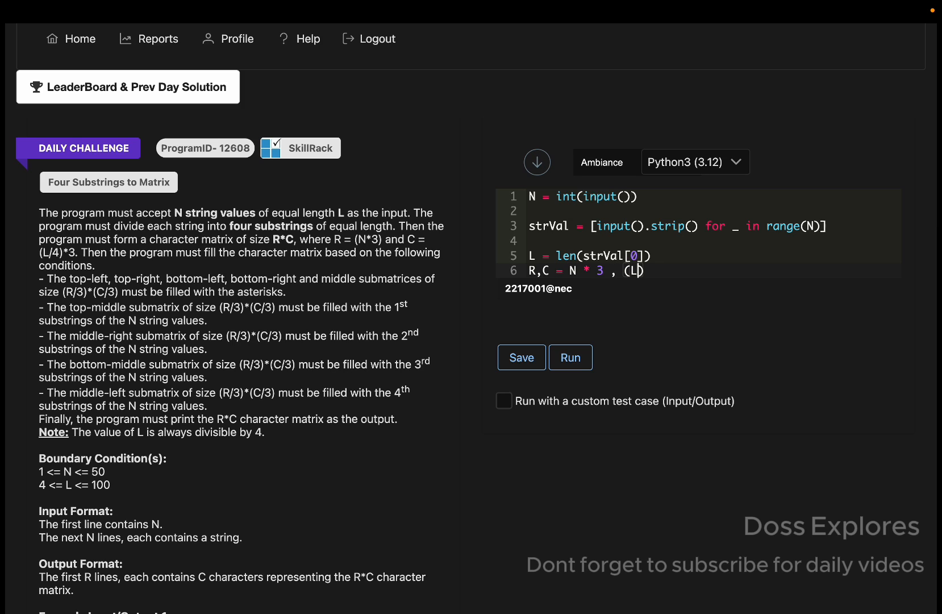
type("//")
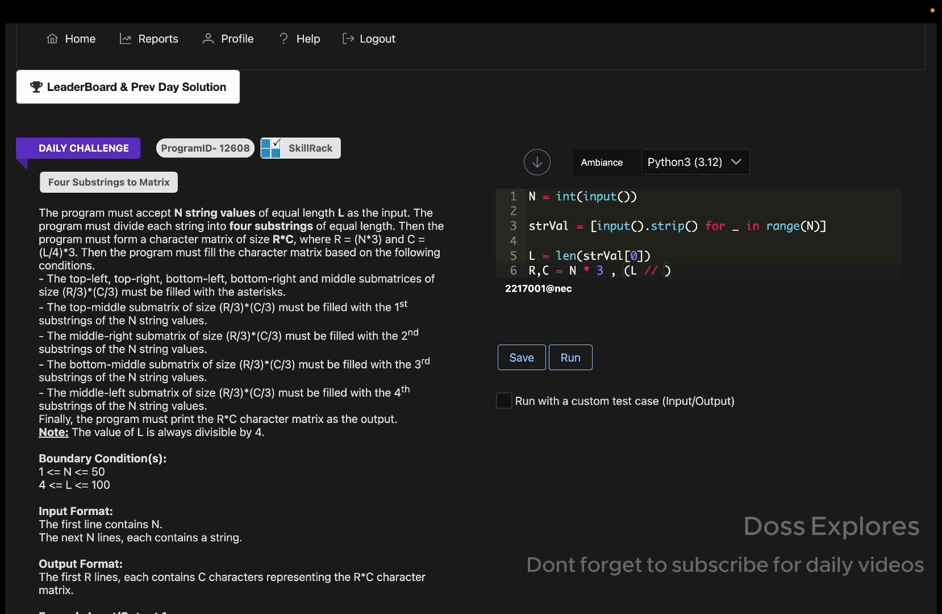
type("4) *")
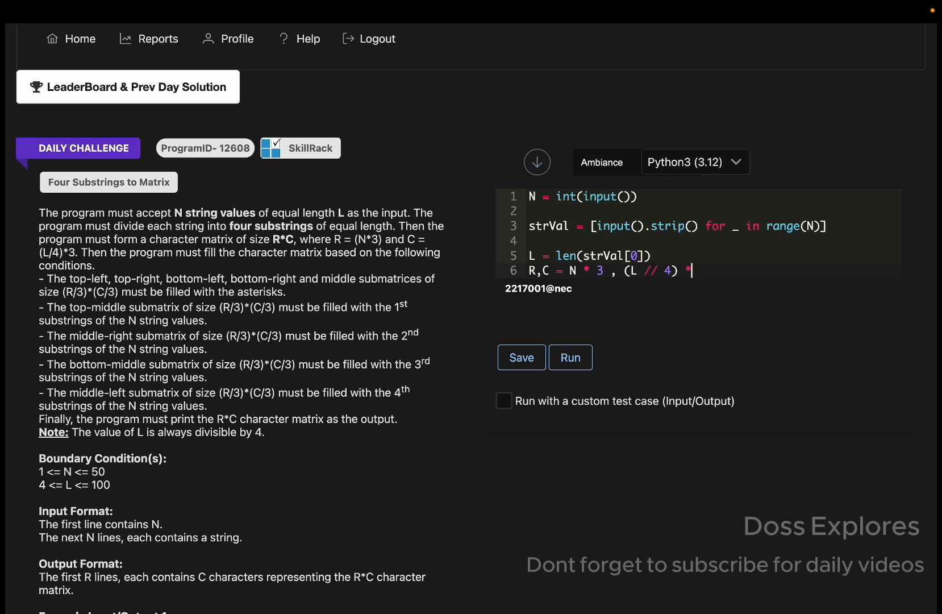
type("3")
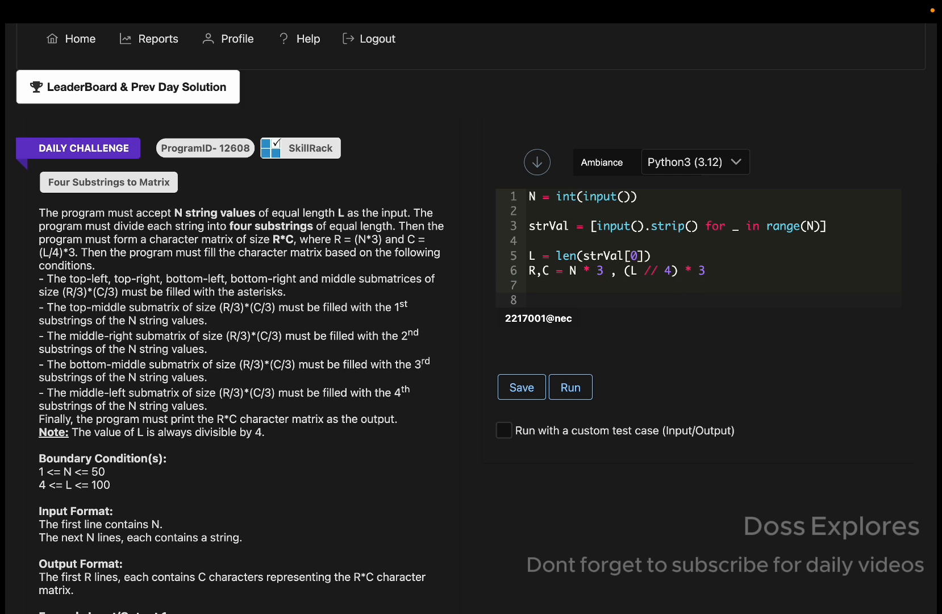
type("matrix")
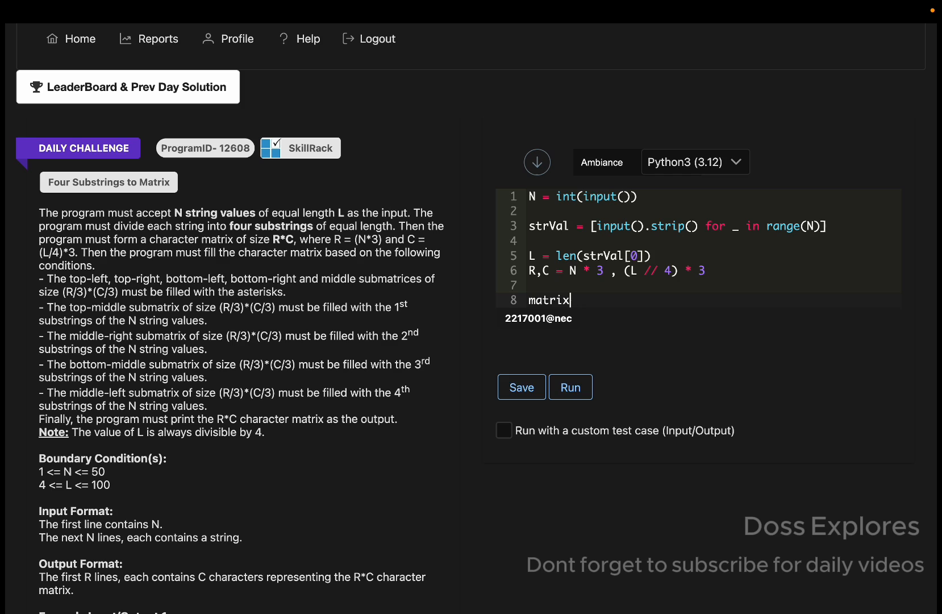
Build matrix = [["*" for _ in range(C)] for _ in range(R)] and save the solution
type("= [[\"\"]]")
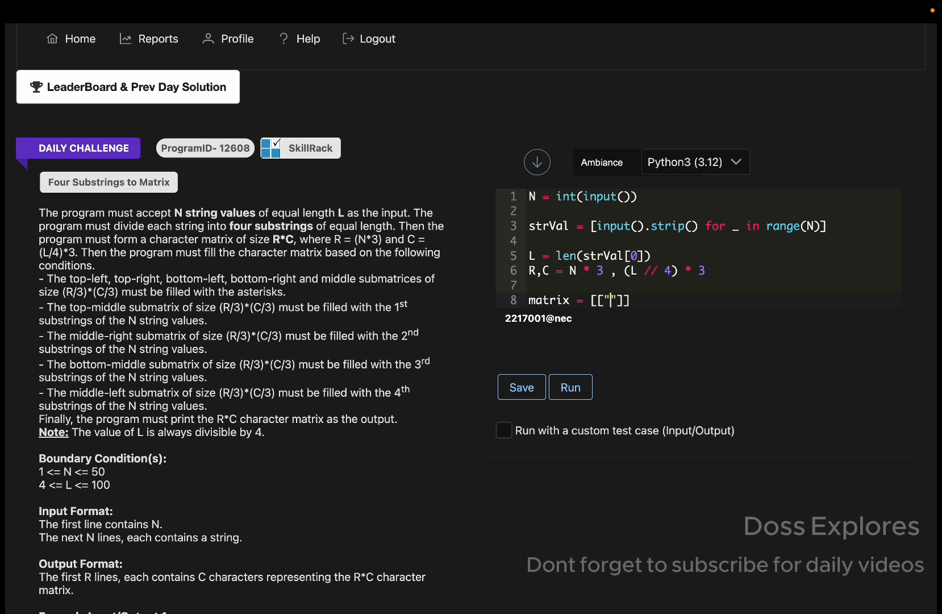
type("*")
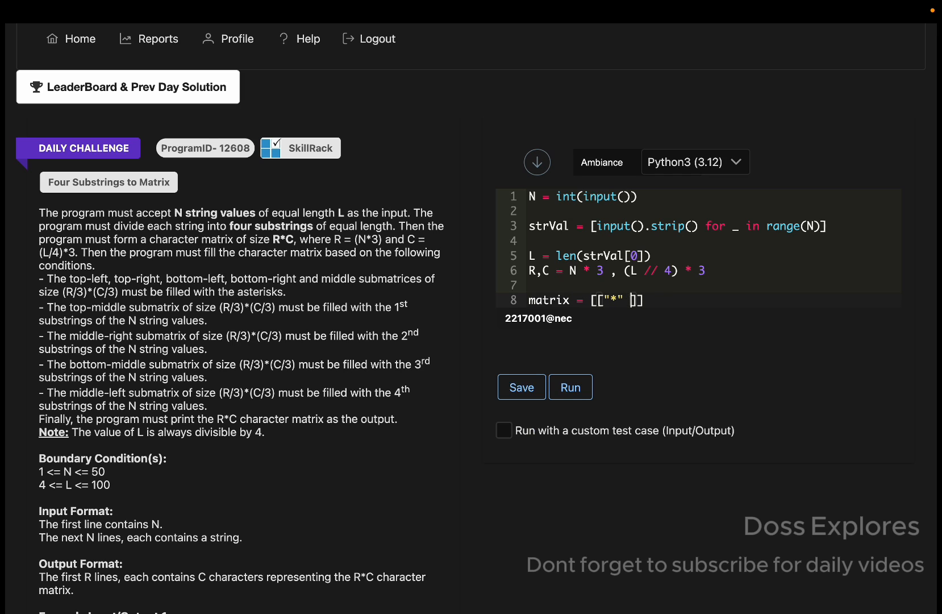
type("for _ in")
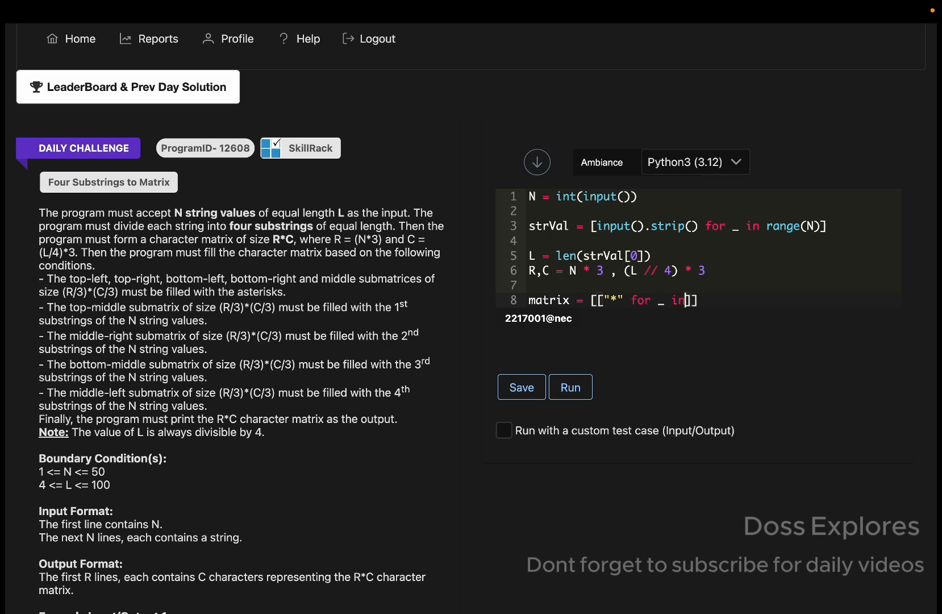
type("range")
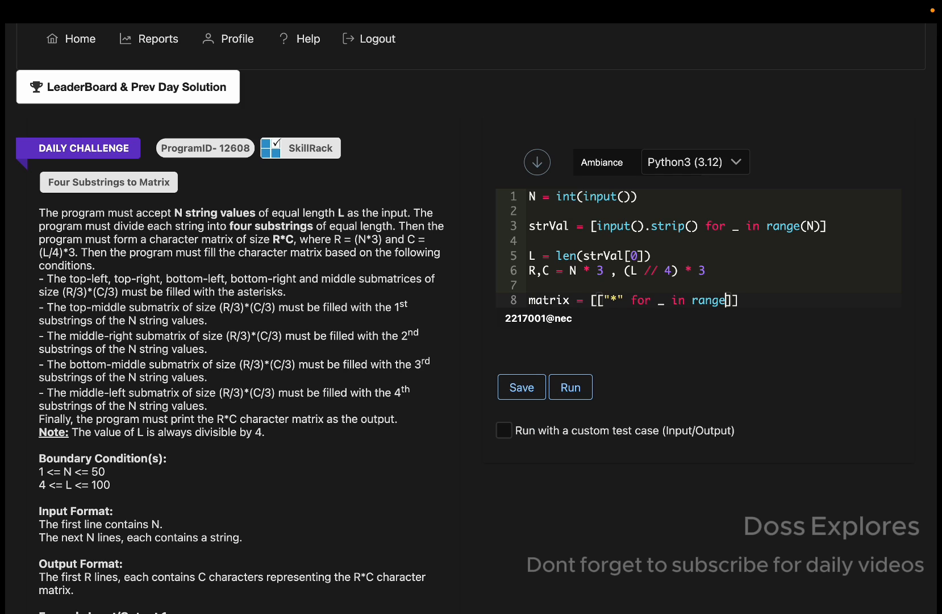
type("C)")
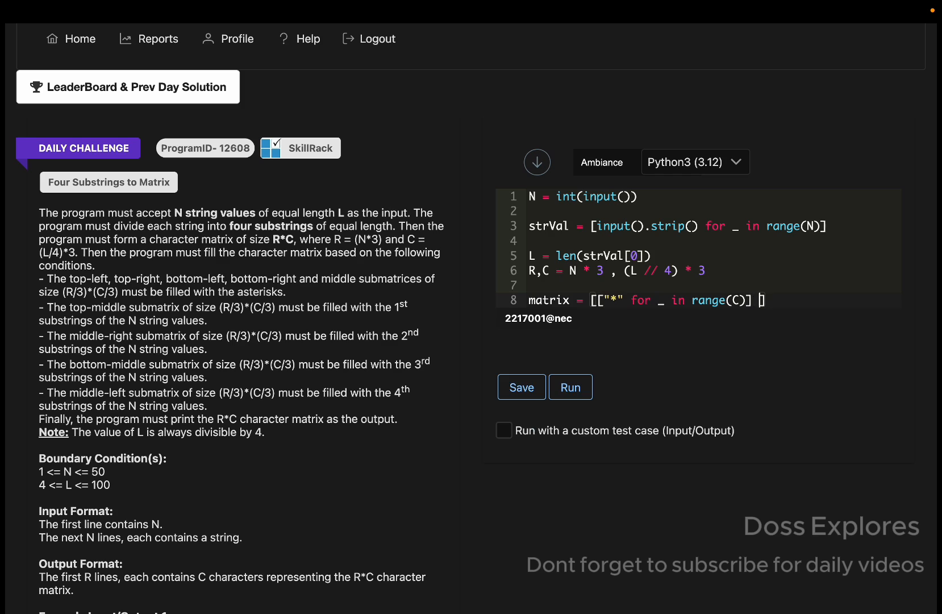
type("for _ in")
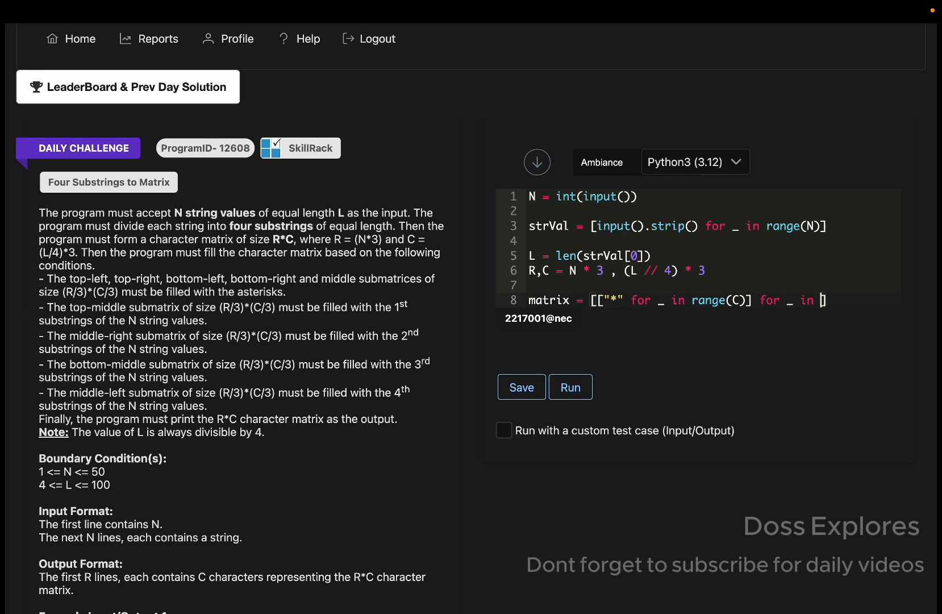
type("range()]")
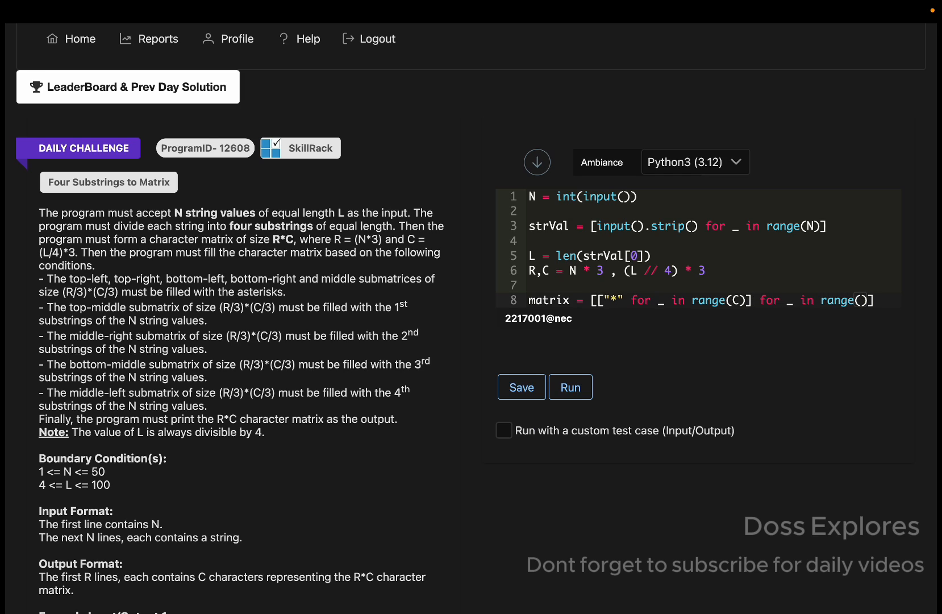
left_click(520, 386)
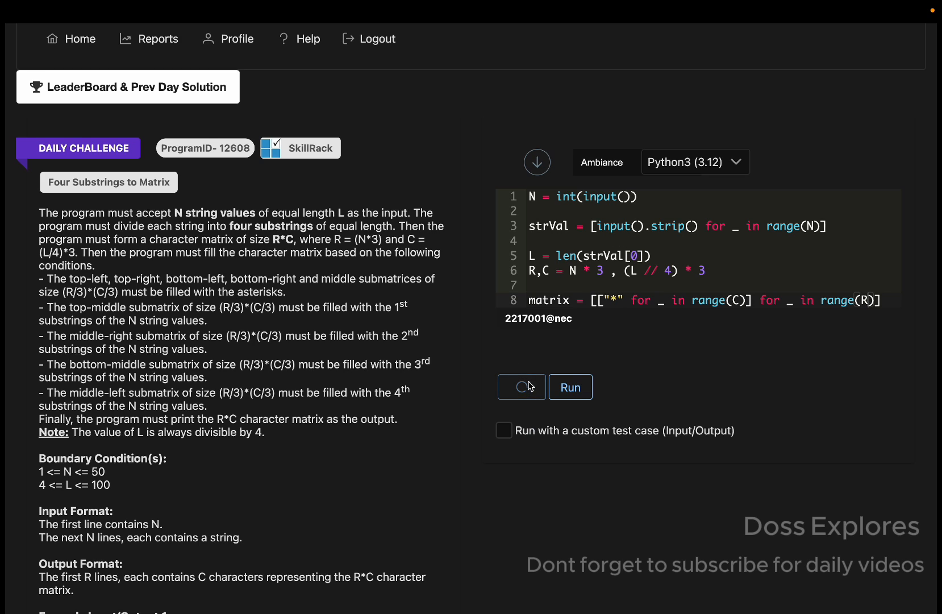
Write for row in range(N): with target slice matrix[row][(L//4):(L//4)*2]
left_click(520, 386)
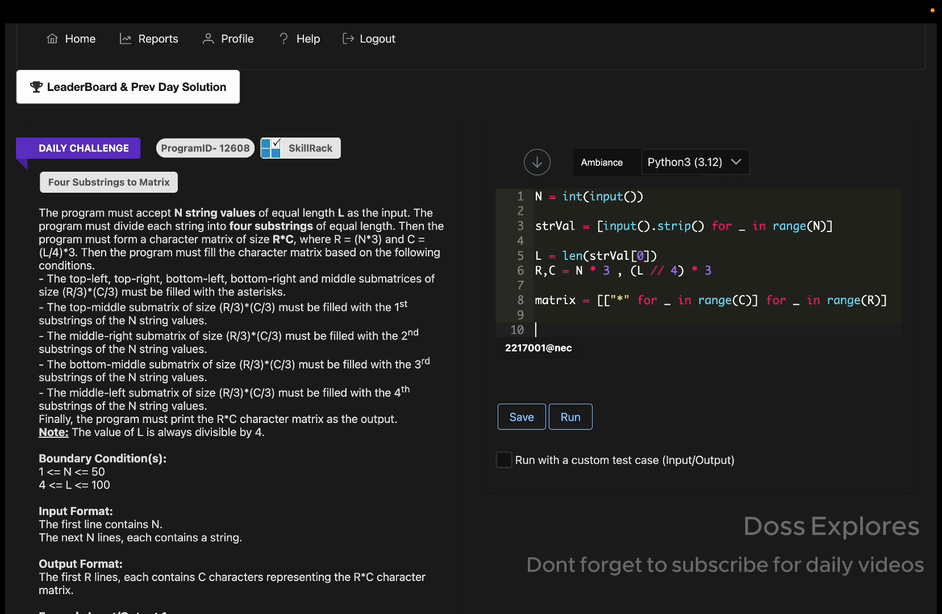
type("for ro")
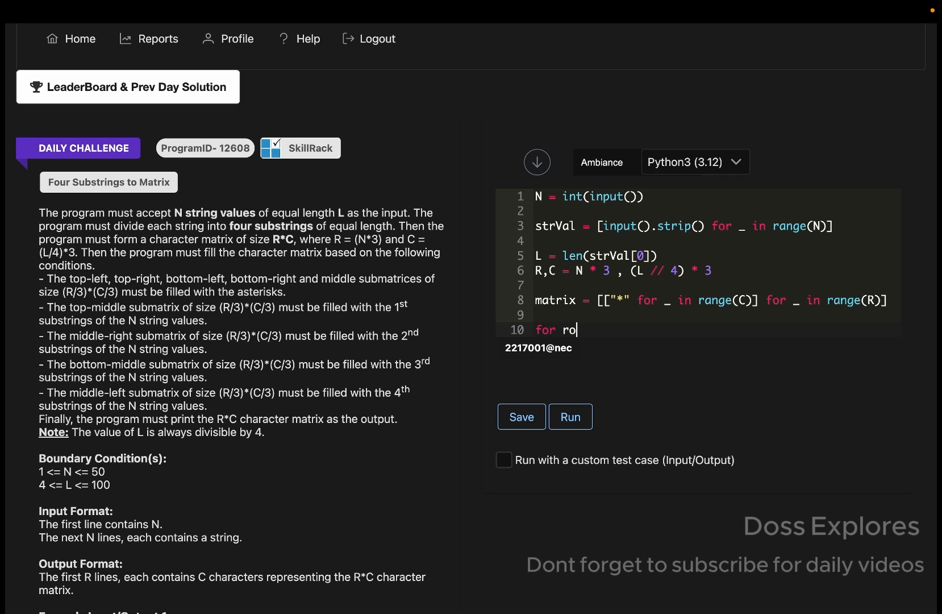
type("w in range")
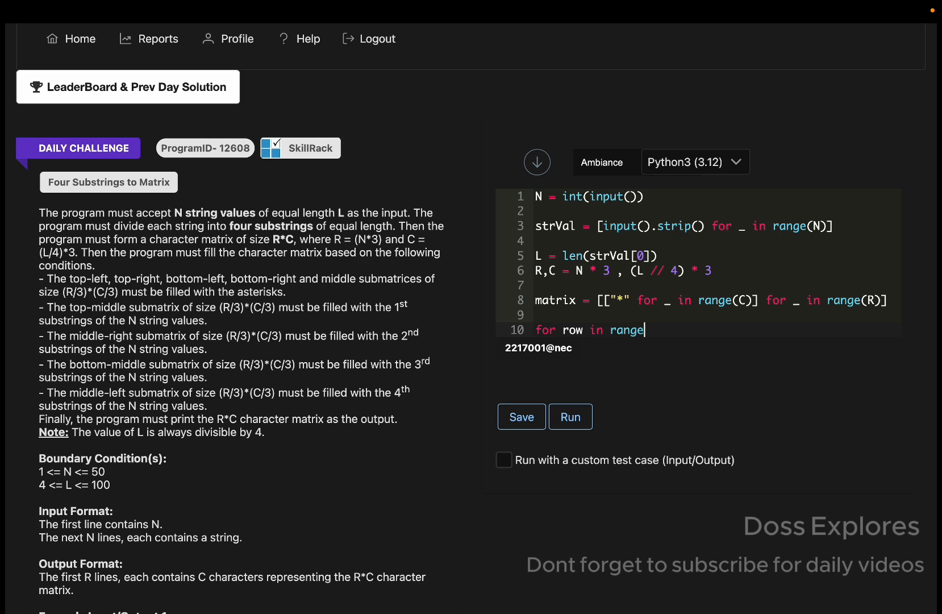
type("(N):")
type("matri")
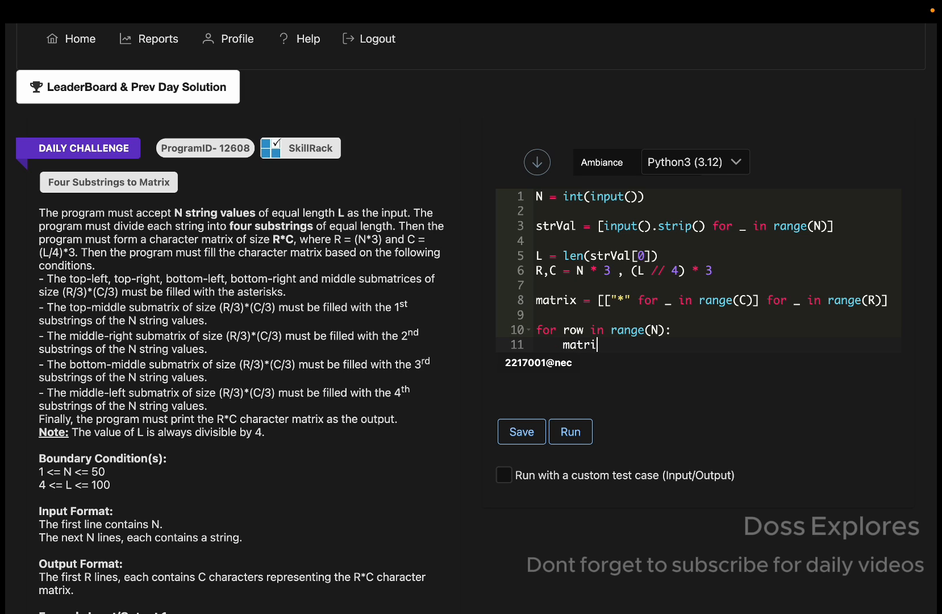
type("[ro")
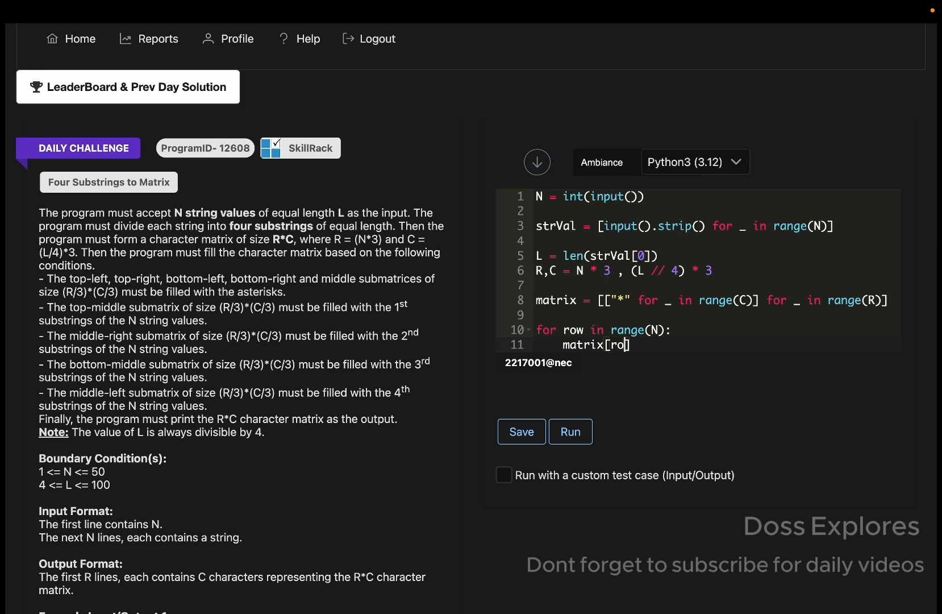
type("w")
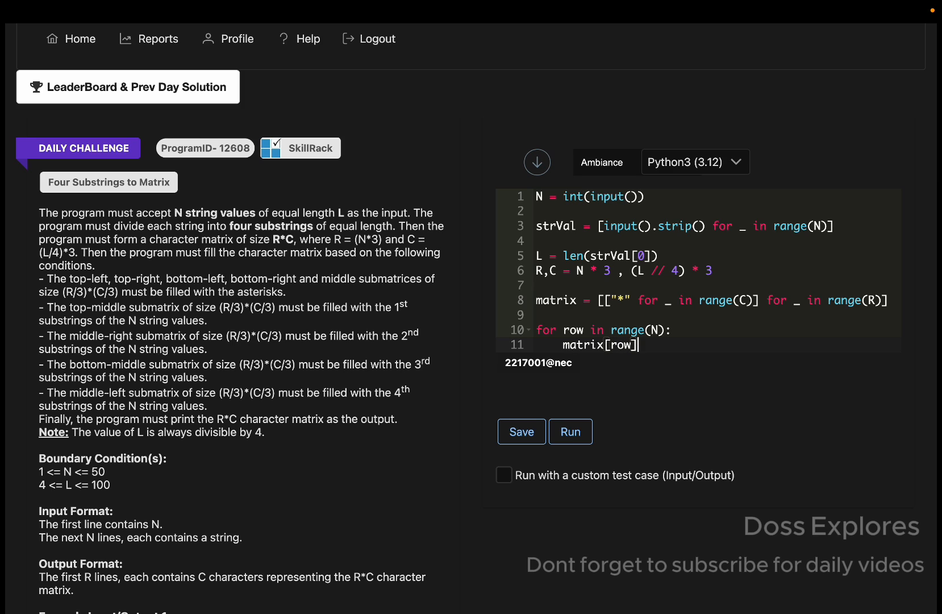
type("[()]")
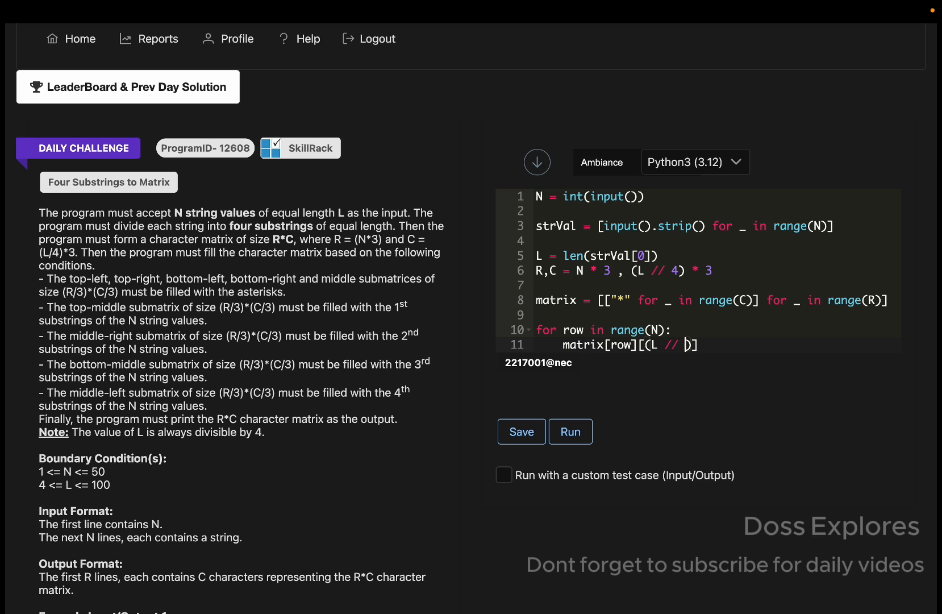
type("4")
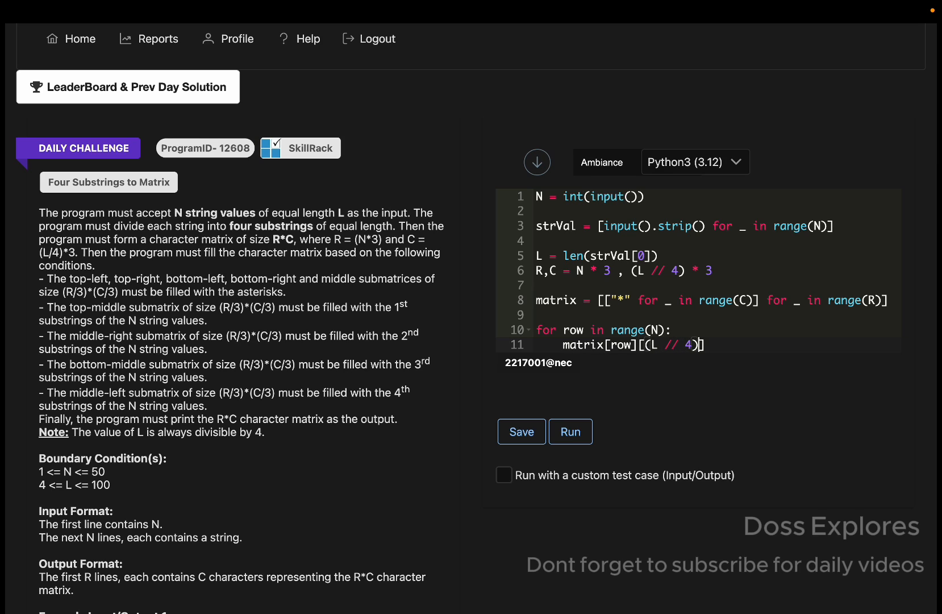
type(":()")
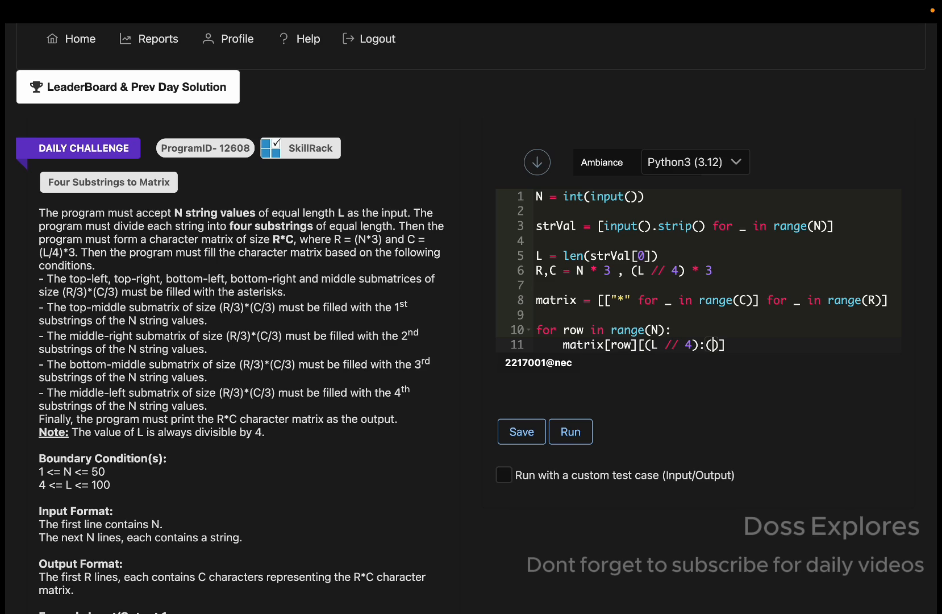
type("L")
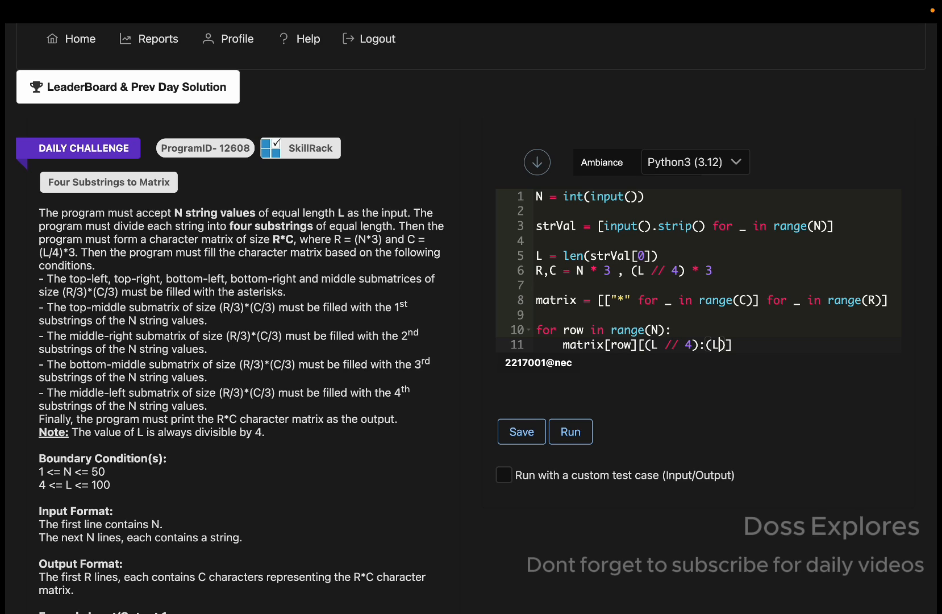
type("//4")
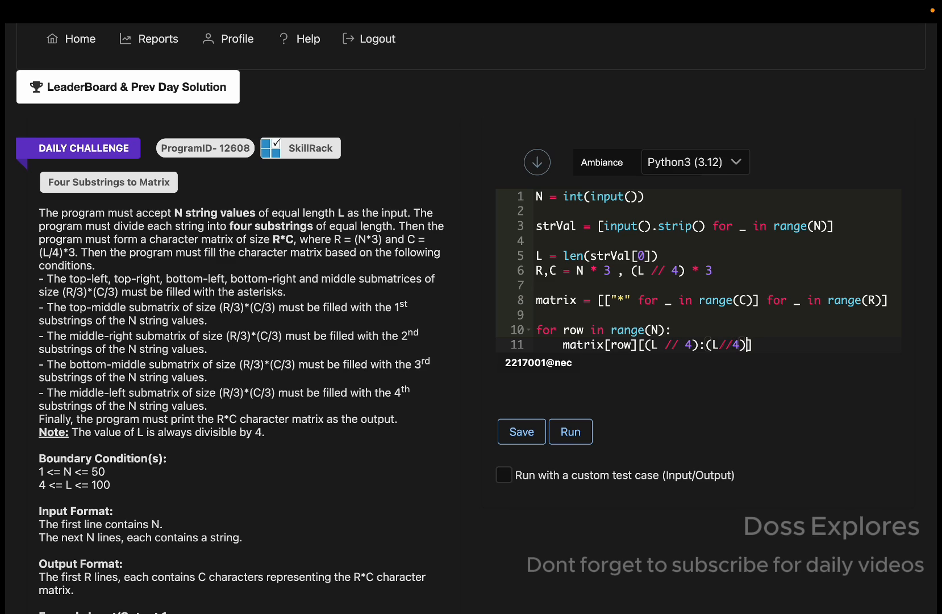
type("*2")
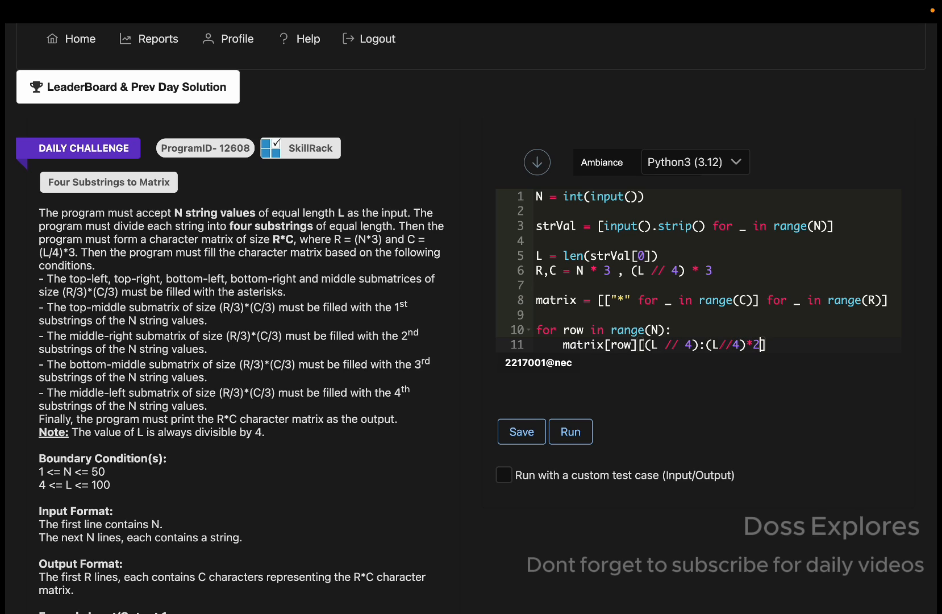
Assign it list(strVal[row][:(L//4)]) to place each string's first quarter, ending the line
type("=")
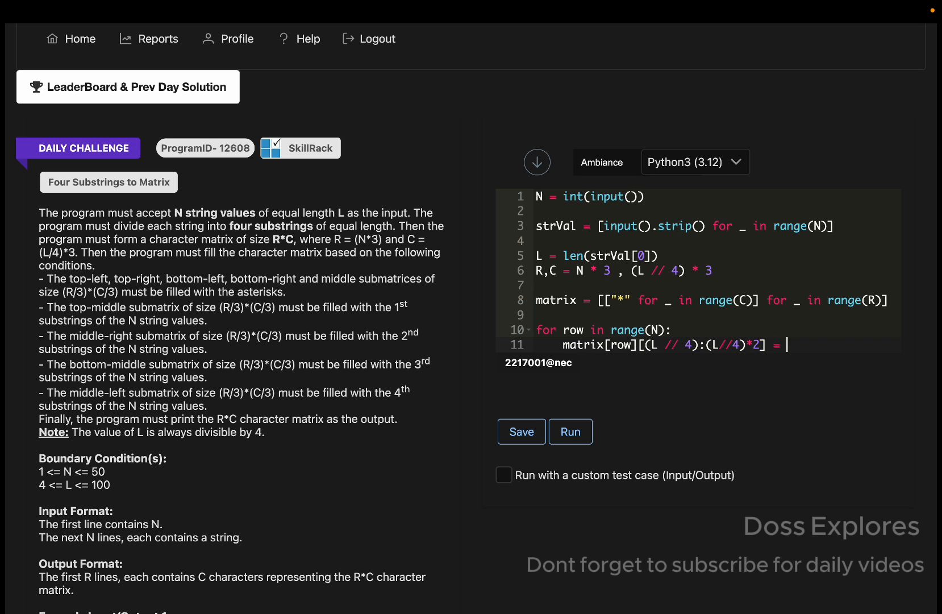
type("list")
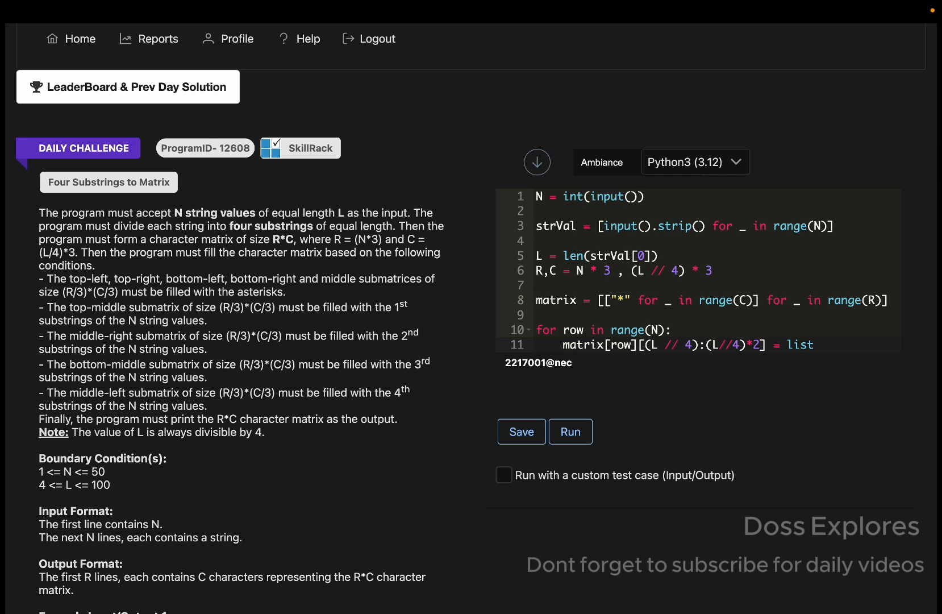
type("(strVal[row][:(")
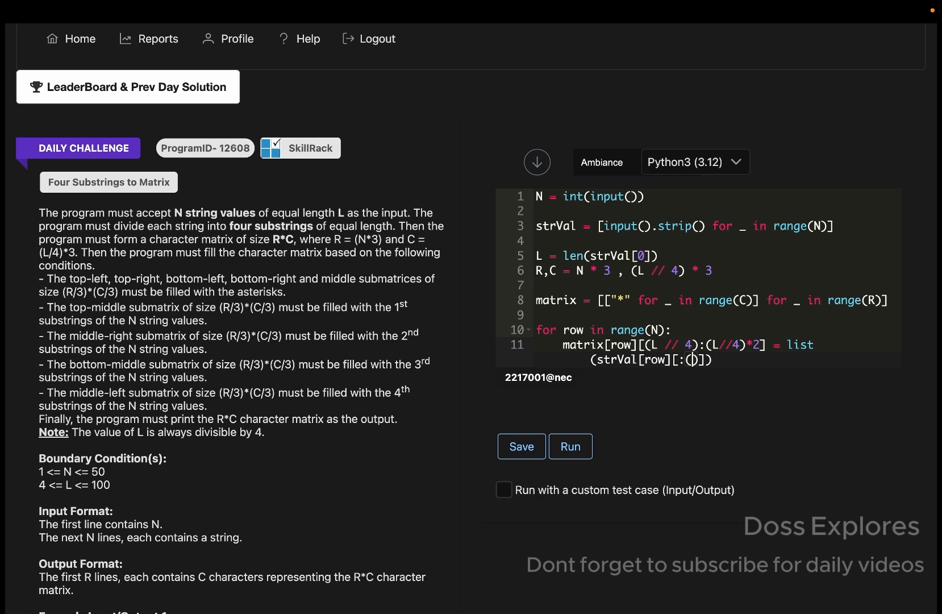
type("L//4")
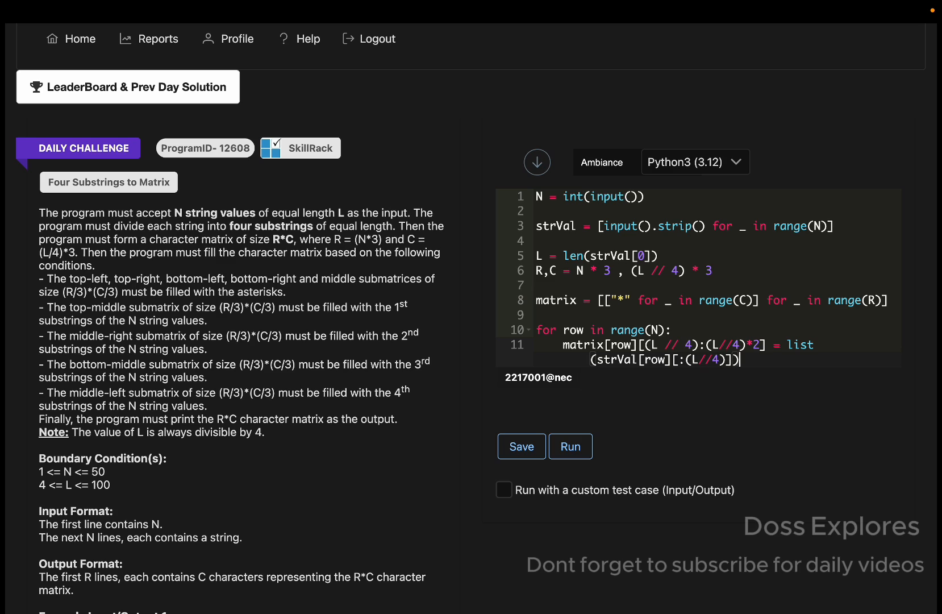
key("Enter")
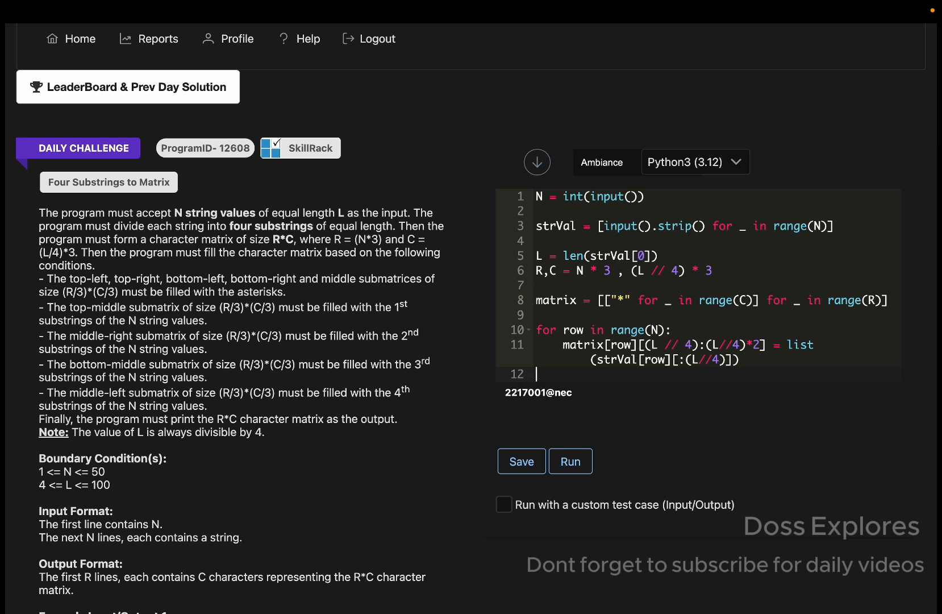
Write for row in range(N,N*2): with target slice matrix[row][:L//4]
type("for row")
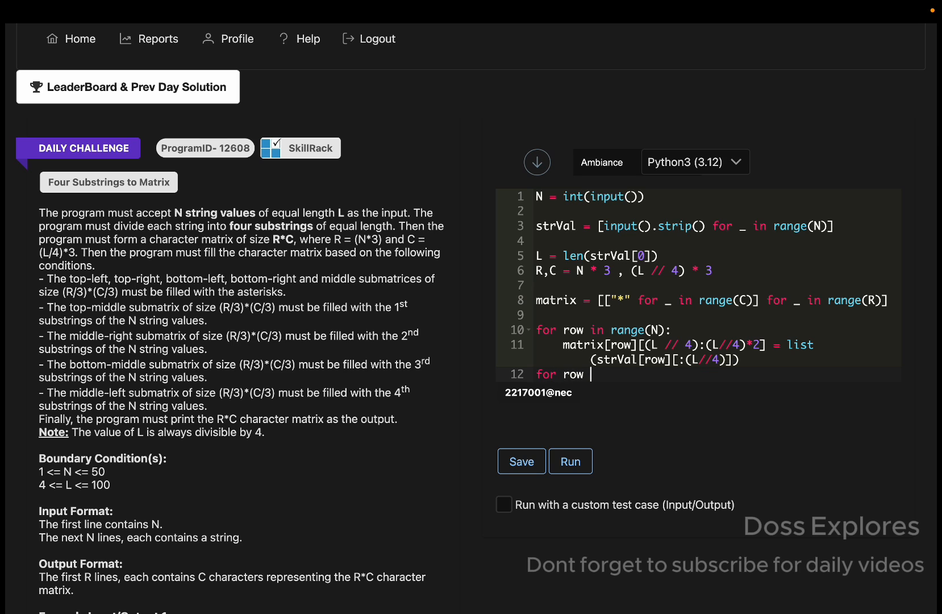
type("in range")
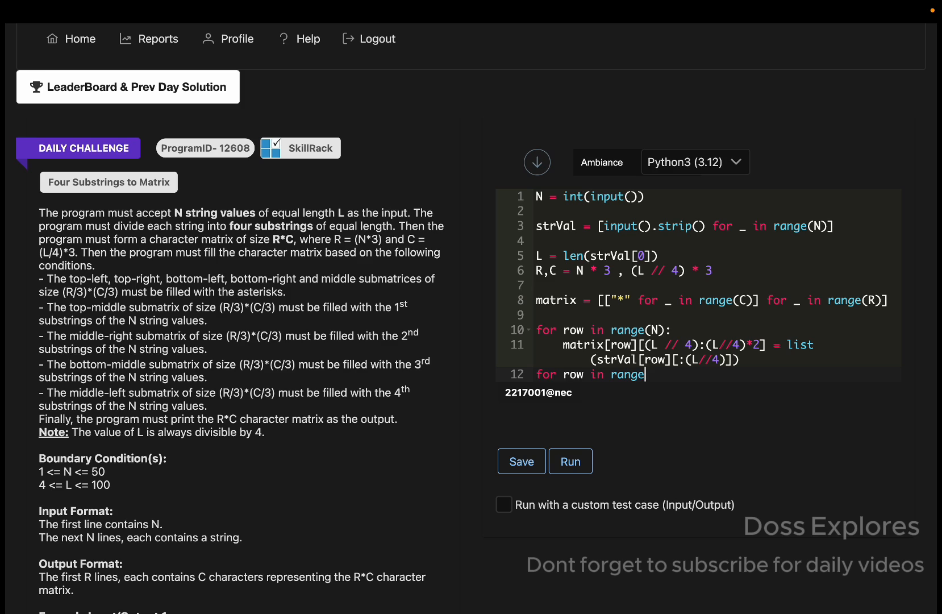
type("(N,N")
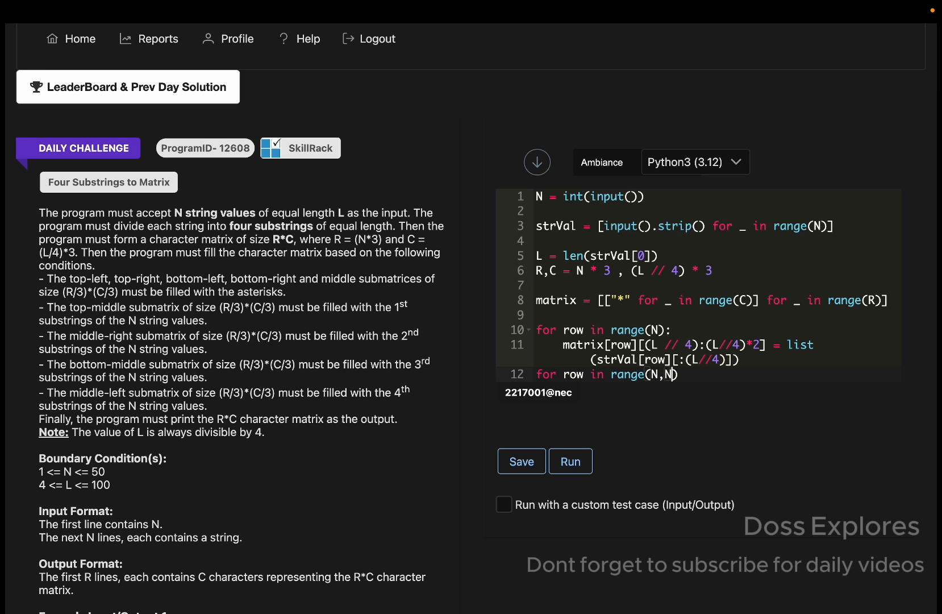
type("*2")
type("matrix[row[")
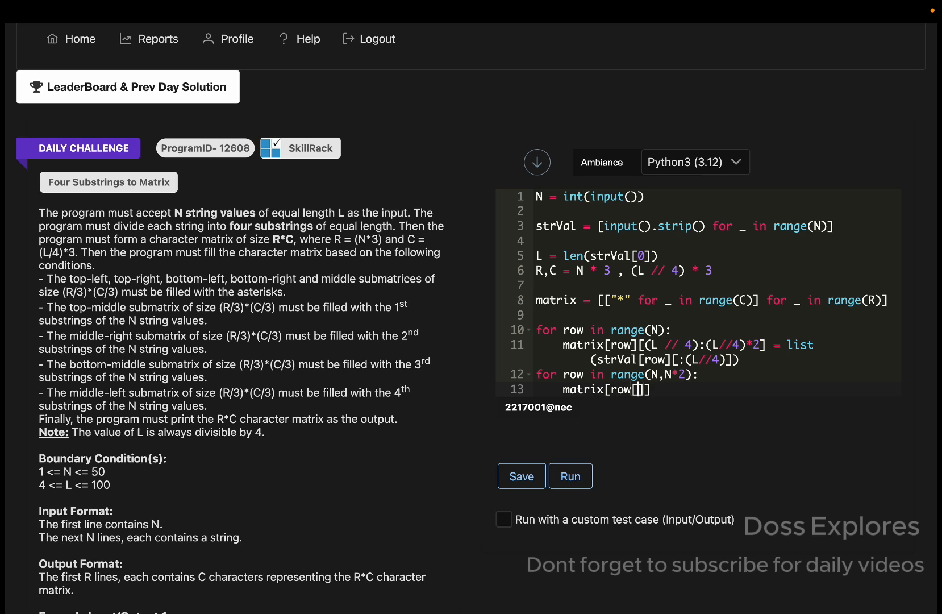
type(":L")
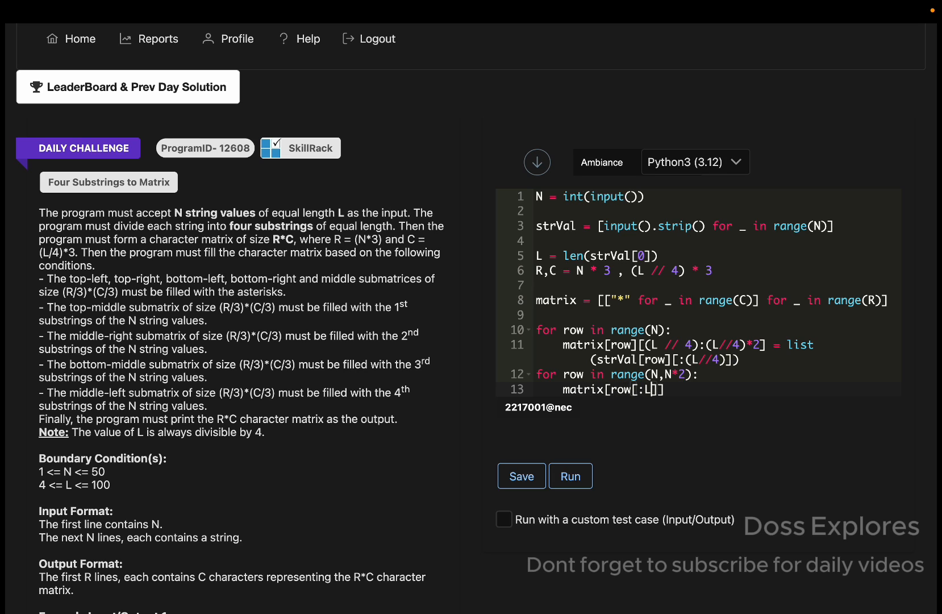
type("//4")
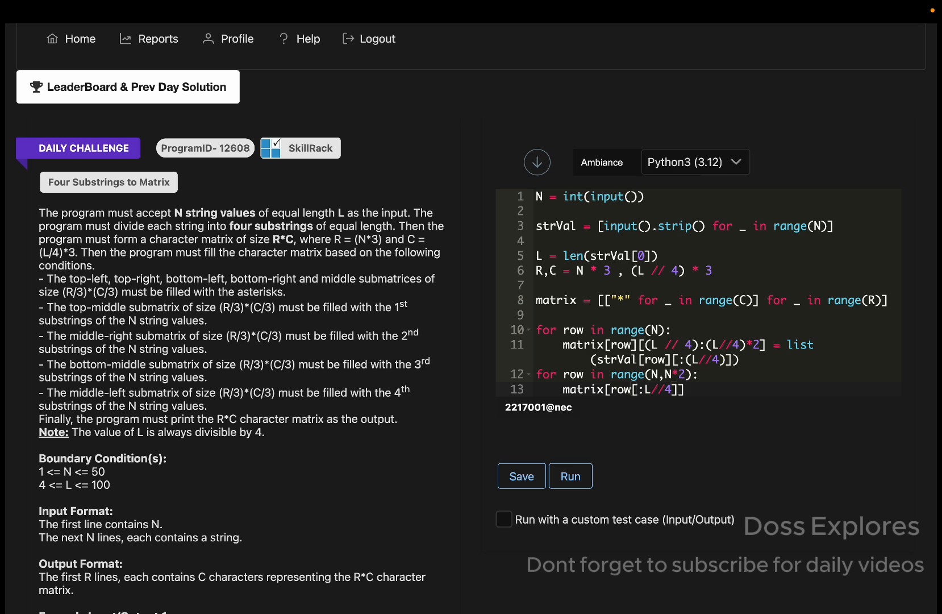
type("[]")
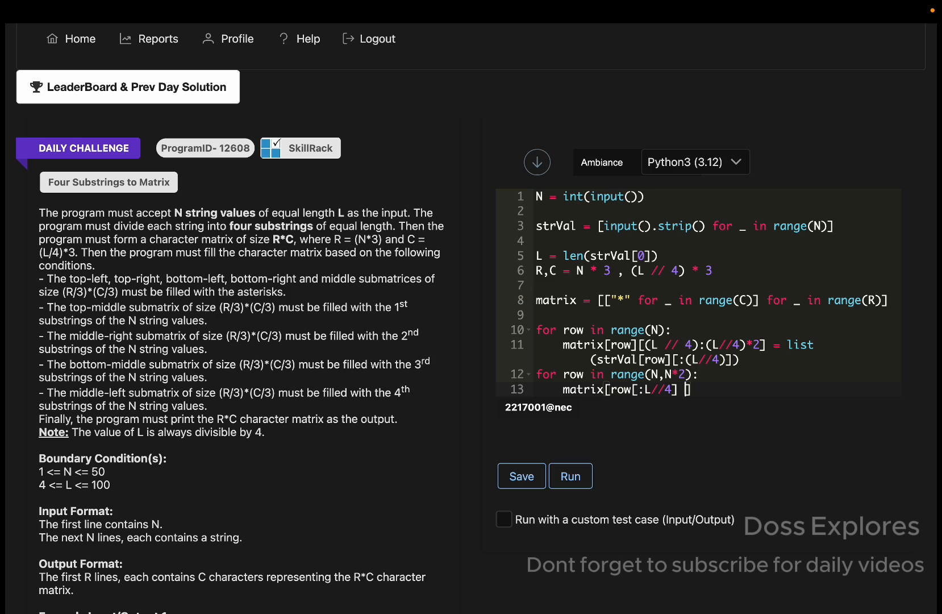
Assign it list(strVal[row-N][-(L//4):]) to place each string's last quarter
type("list")
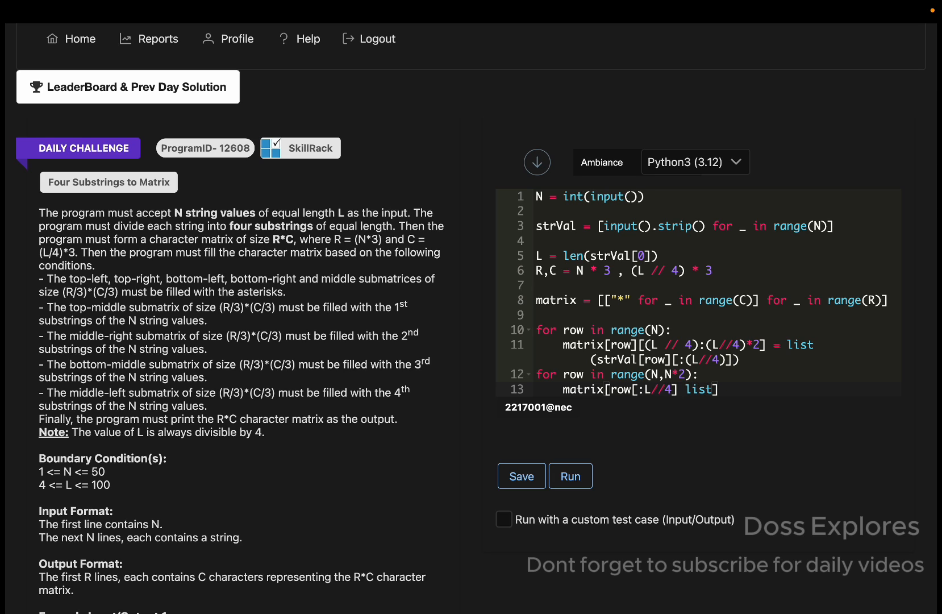
type("= []")
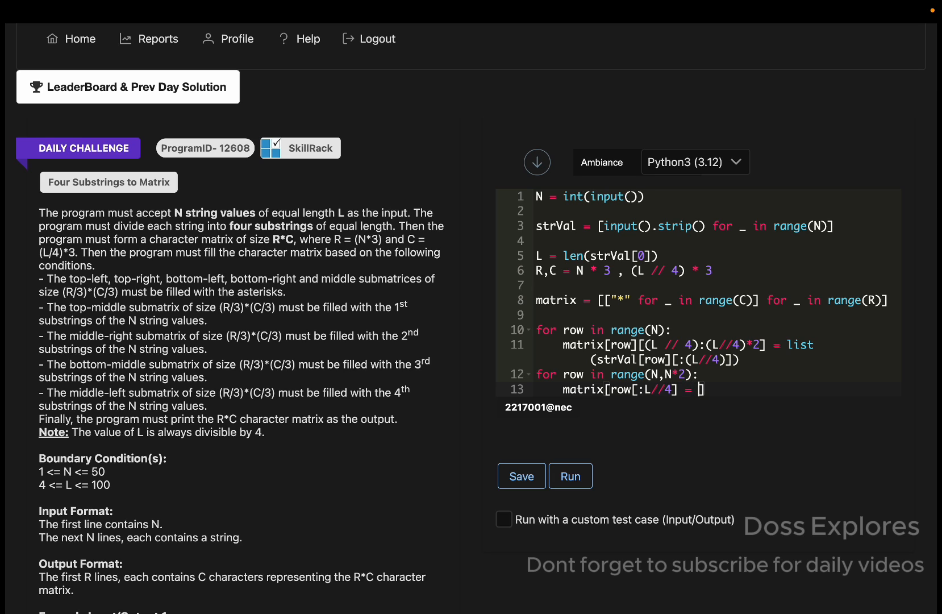
type("list")
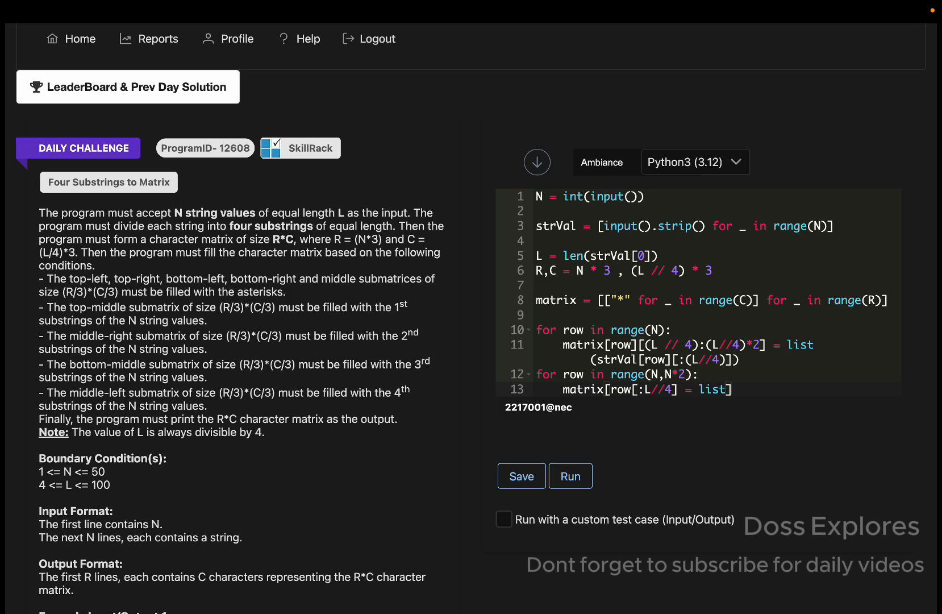
type("(str")
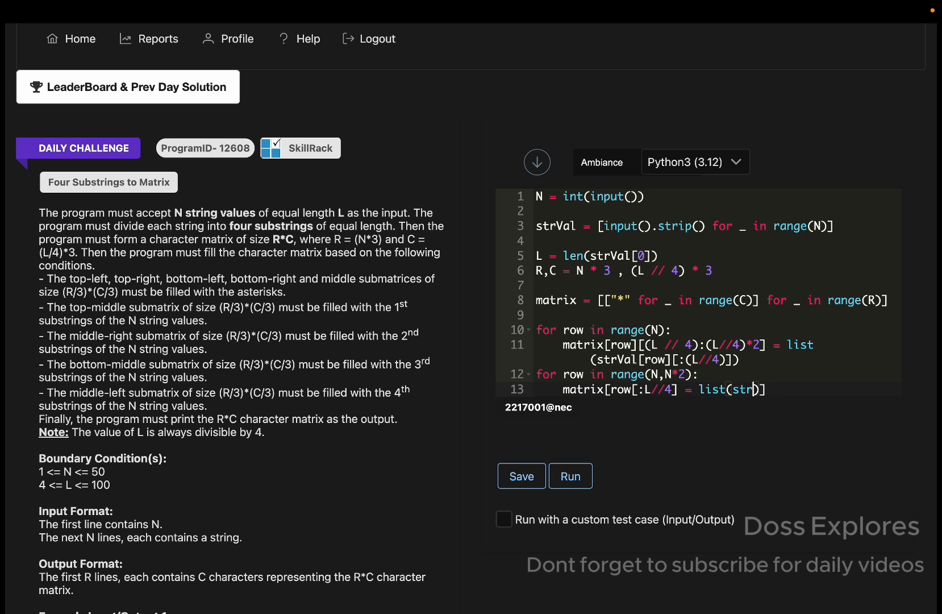
type("Val")
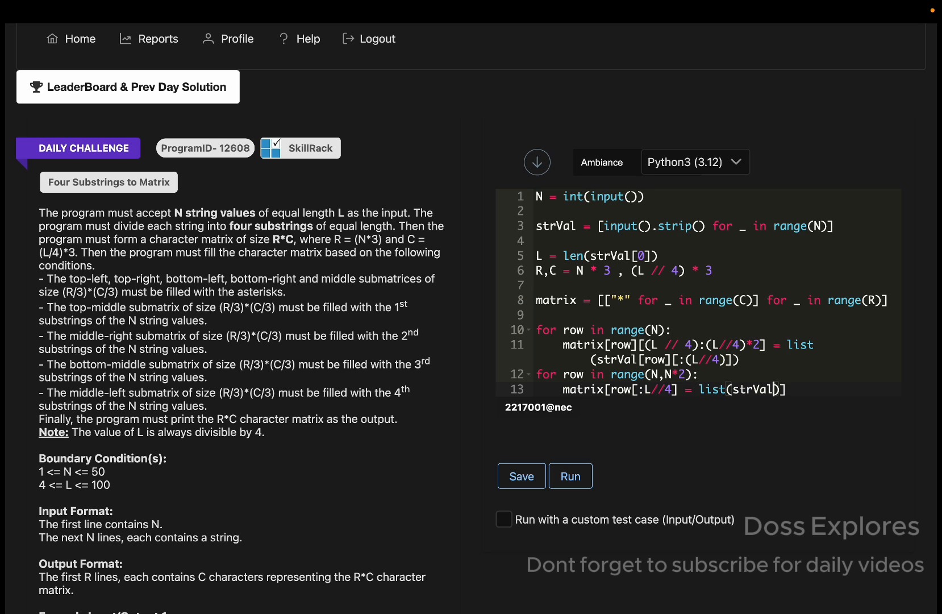
type("row]")
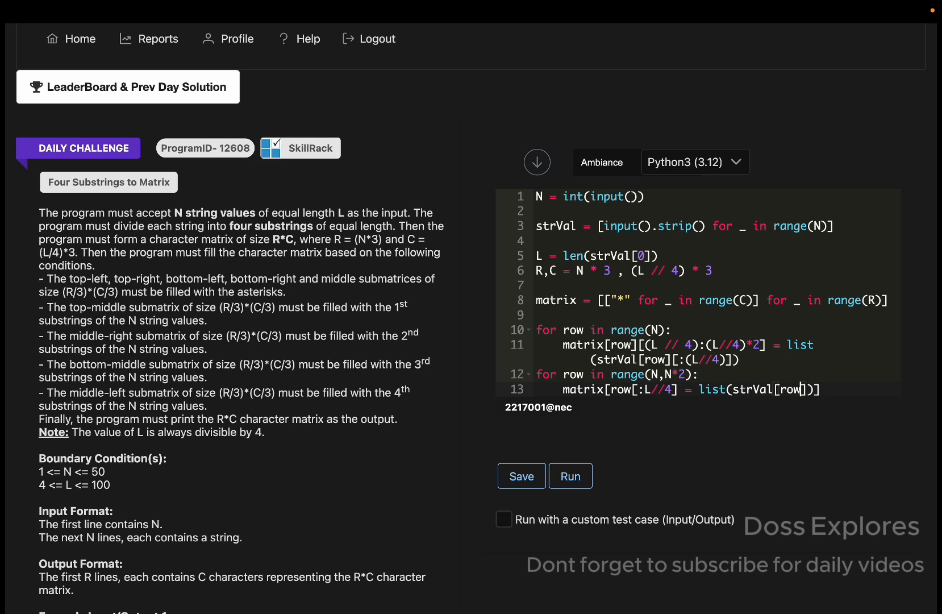
type("-N][-(L//4):")
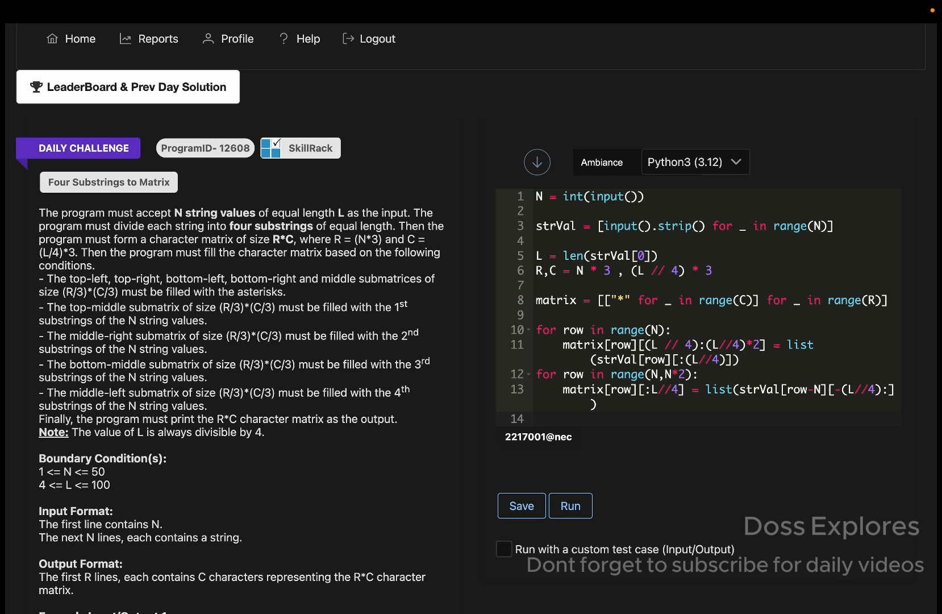
Discard a mistyped loop line and write the target slice matrix[row][-(L//4):]
type("for row")
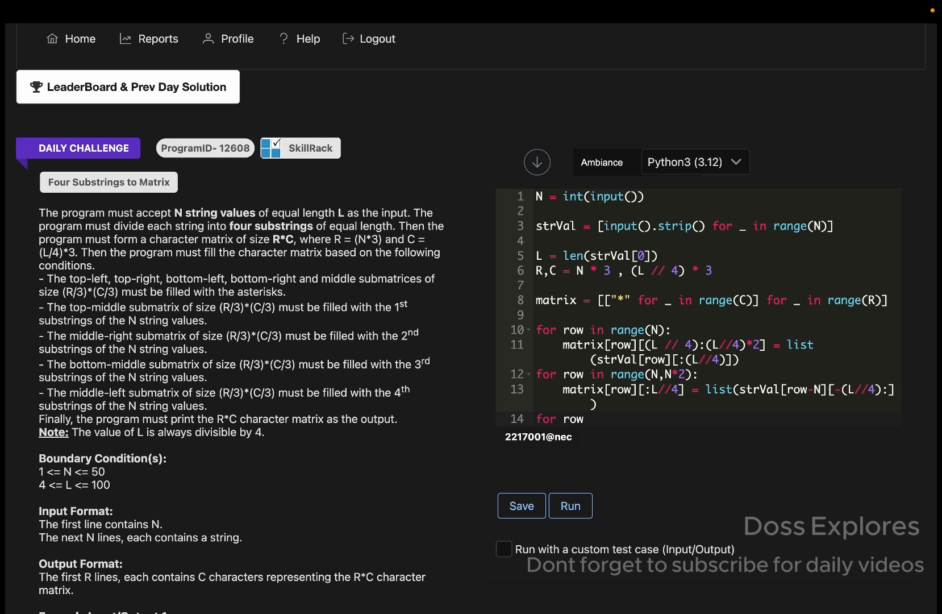
type("ni")
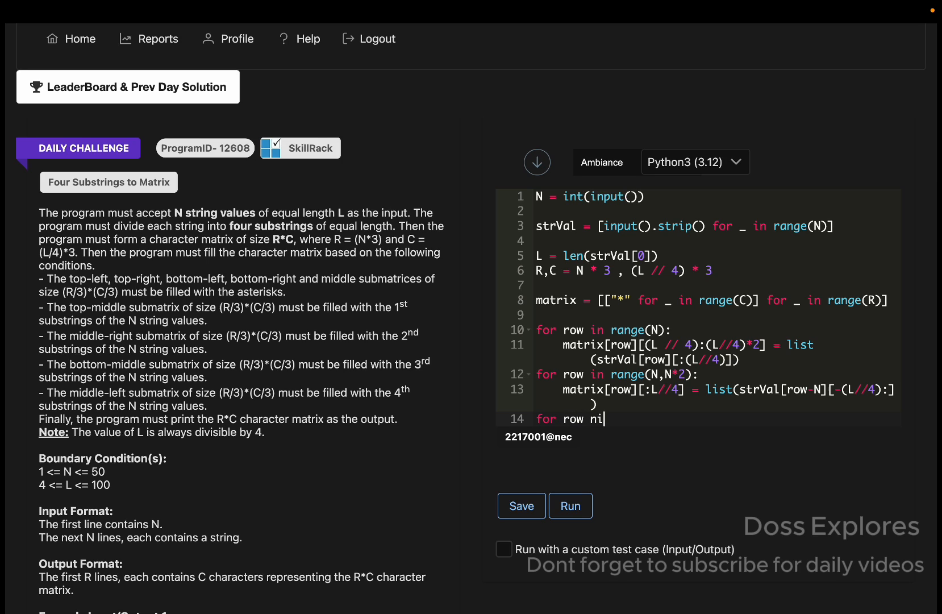
key("BackSpace")
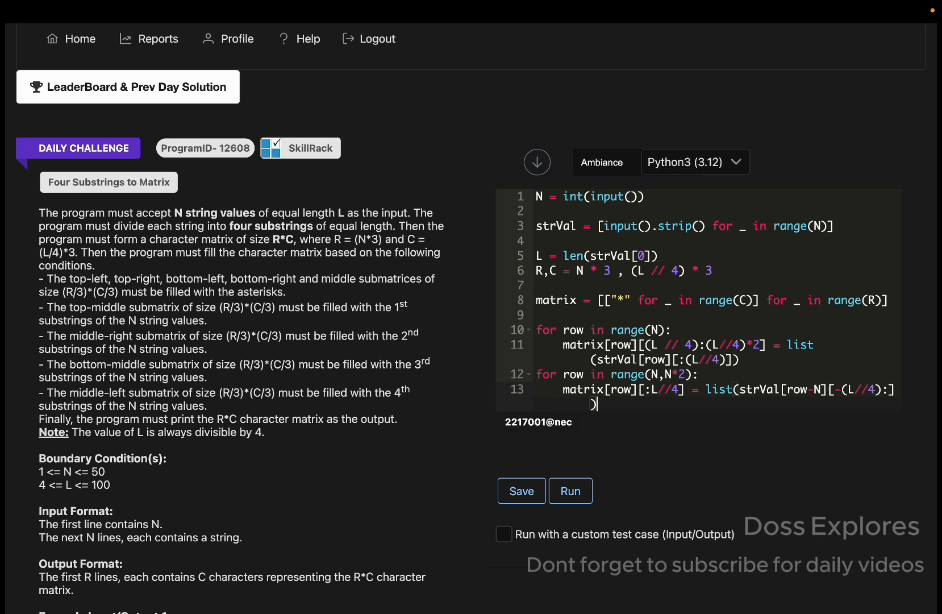
type("ma")
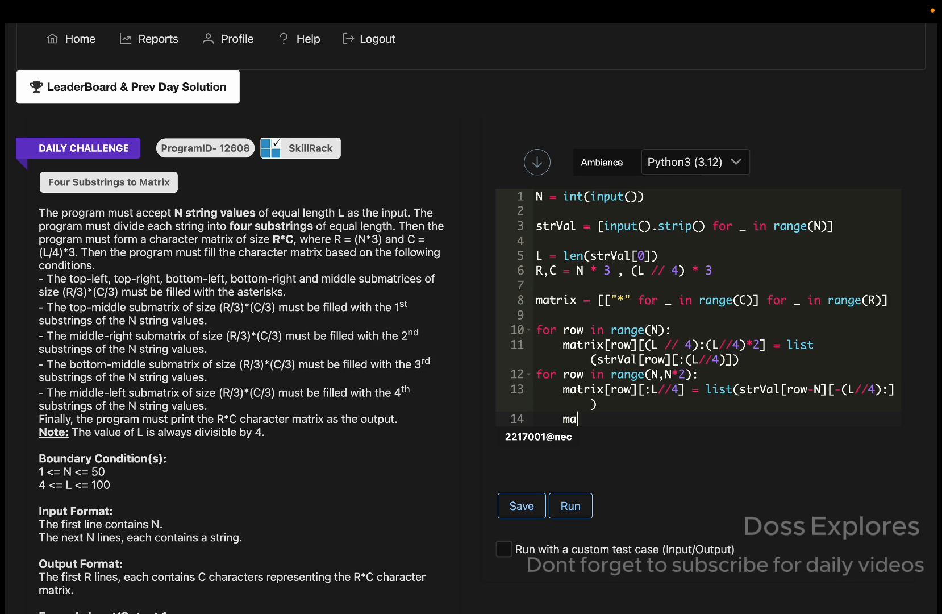
type("trix[]")
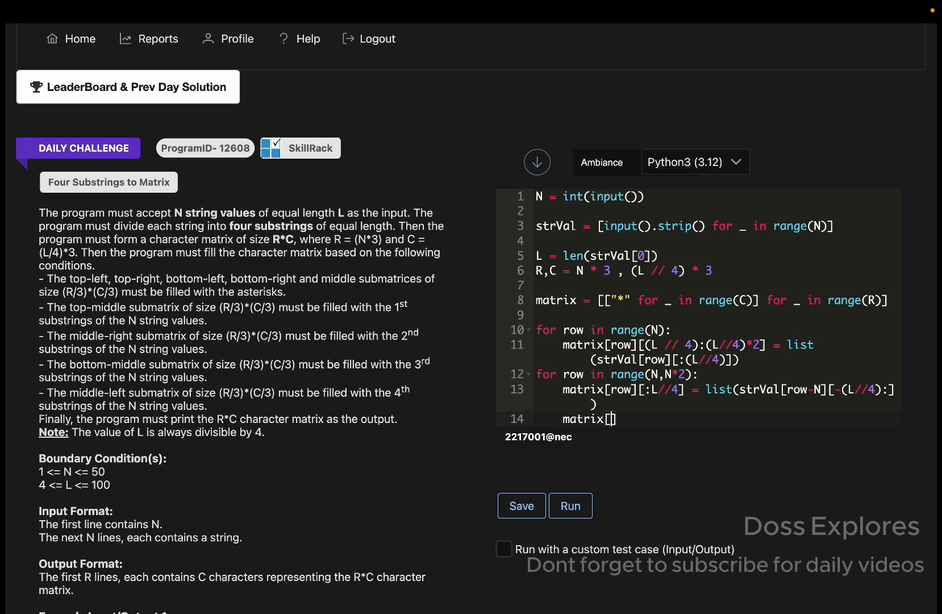
type("row")
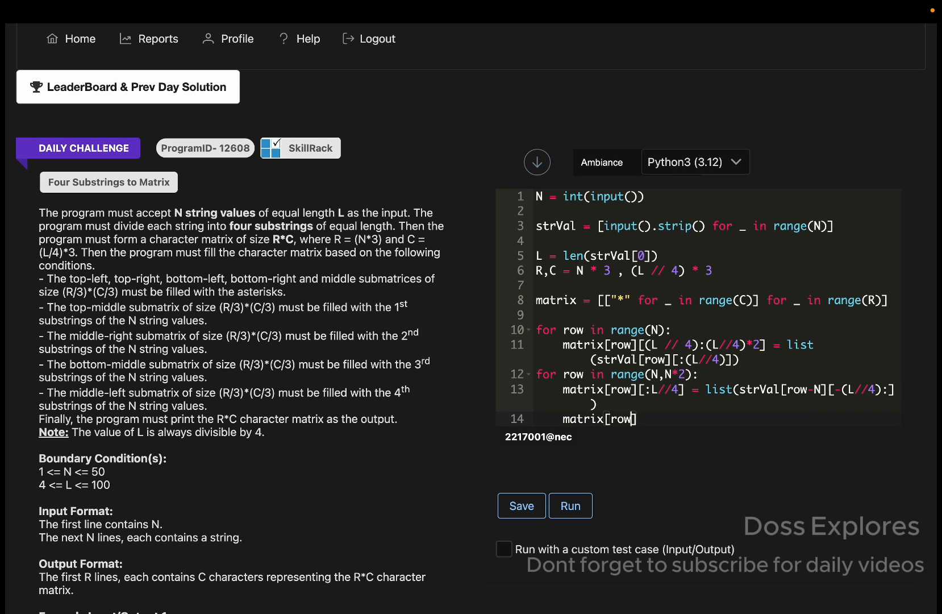
type("[-")
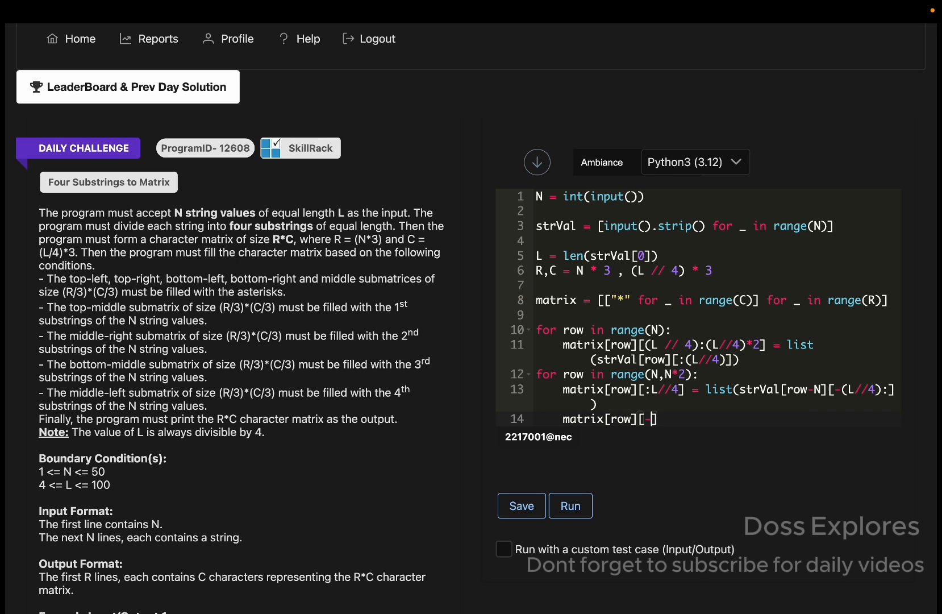
type("()")
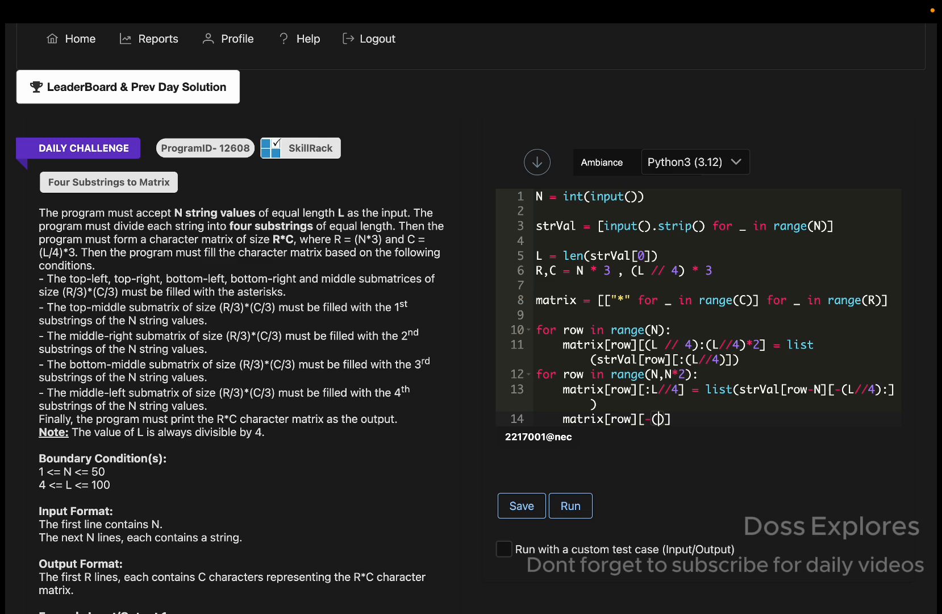
type("L//4")
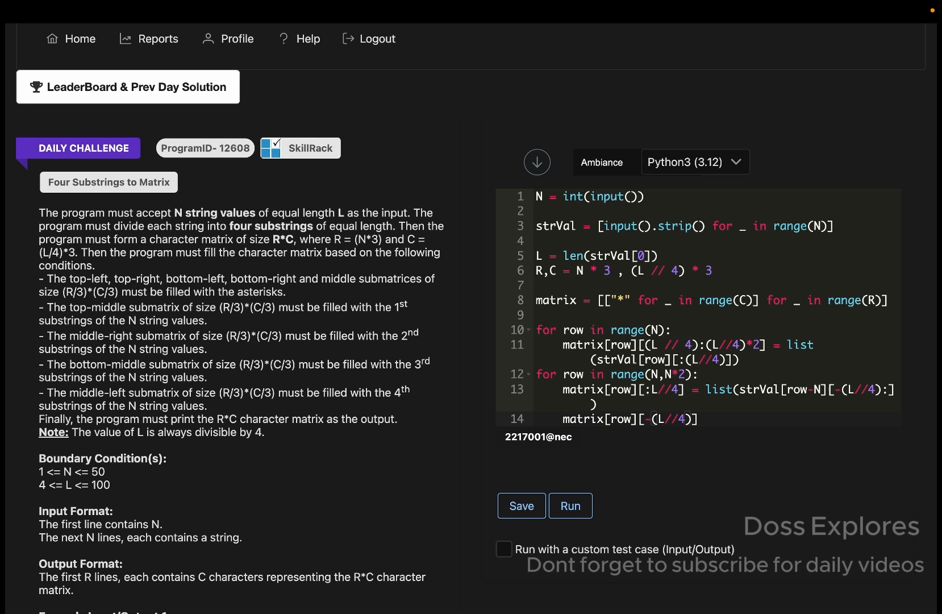
type(":")
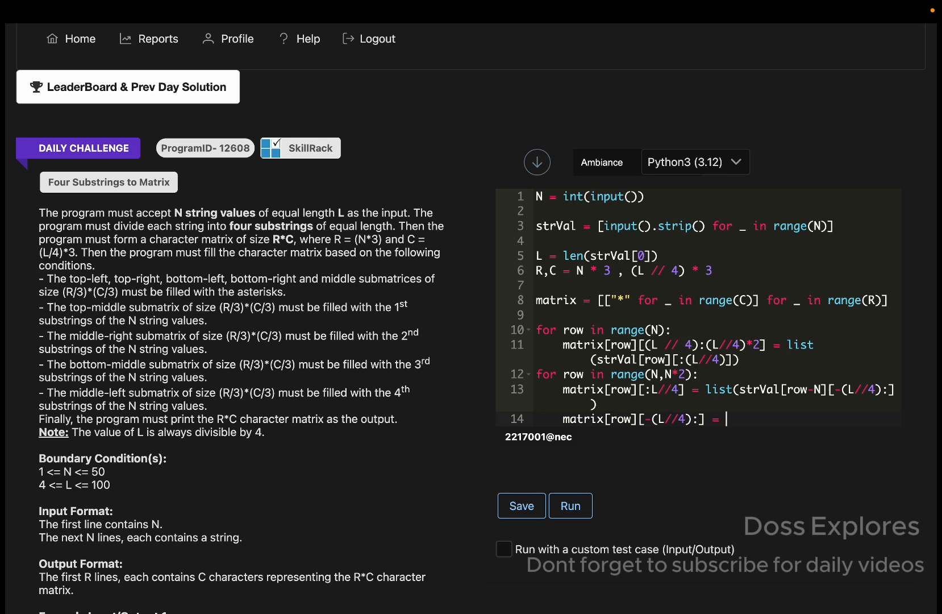
Assign it list(strVal[row-N][(L//4):(L//4)*2]) for the second quarter and begin the next loop
type("list(")
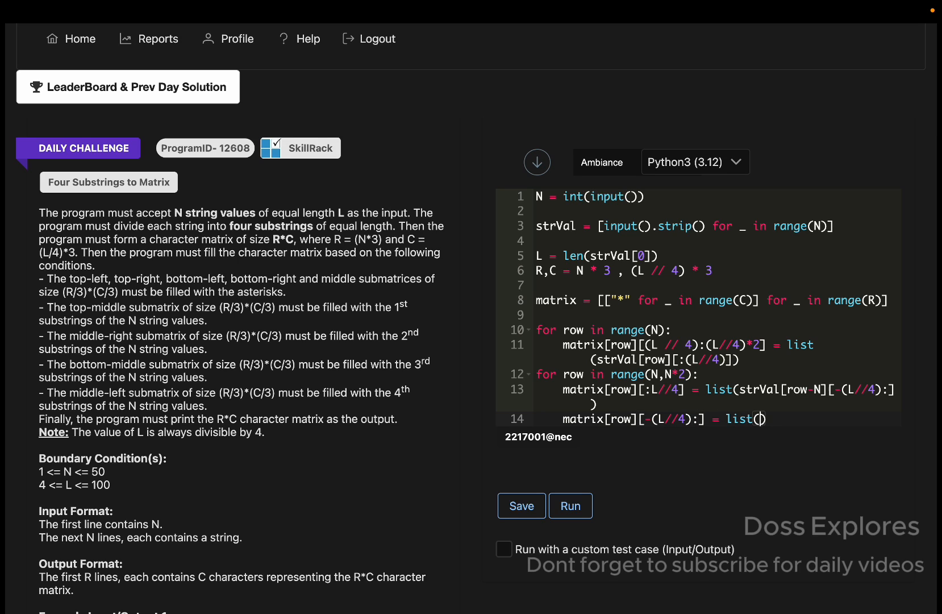
type("strVa")
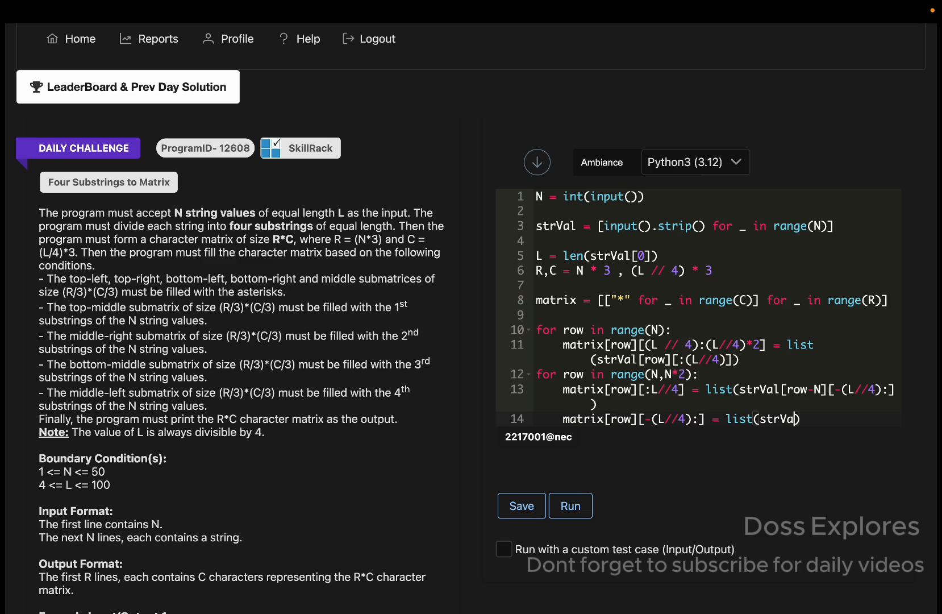
type("row]")
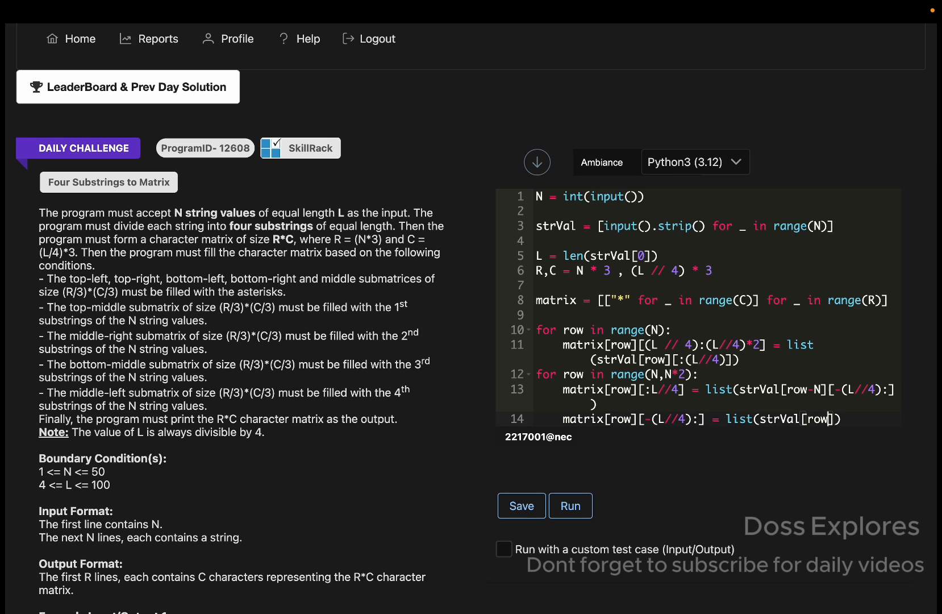
type("-N][(L//4):")
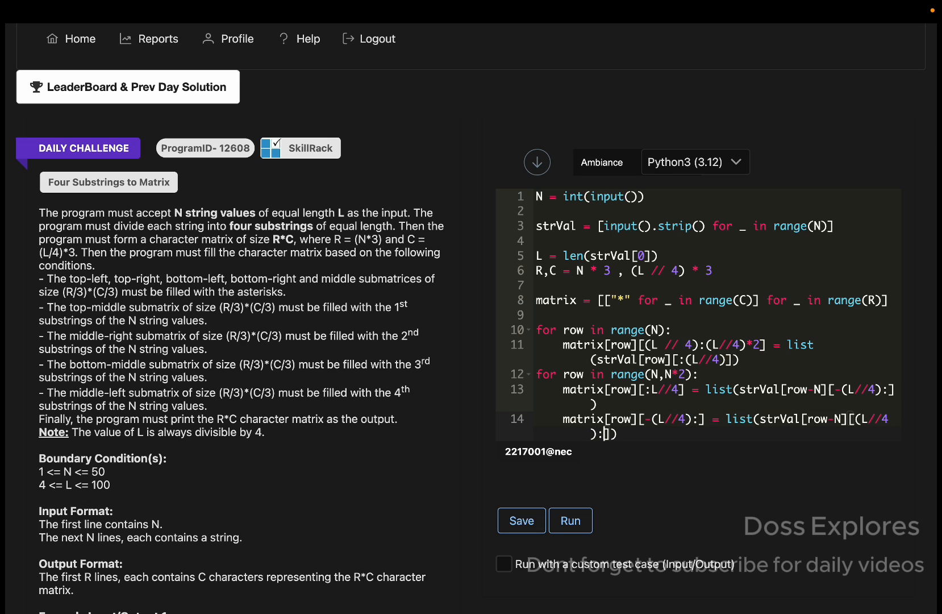
type("(L//4")
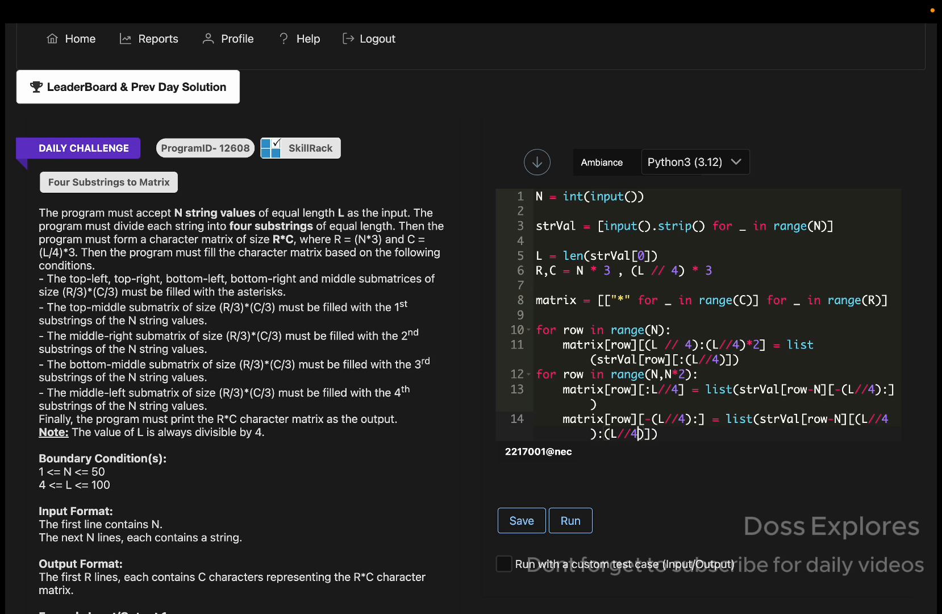
type("*")
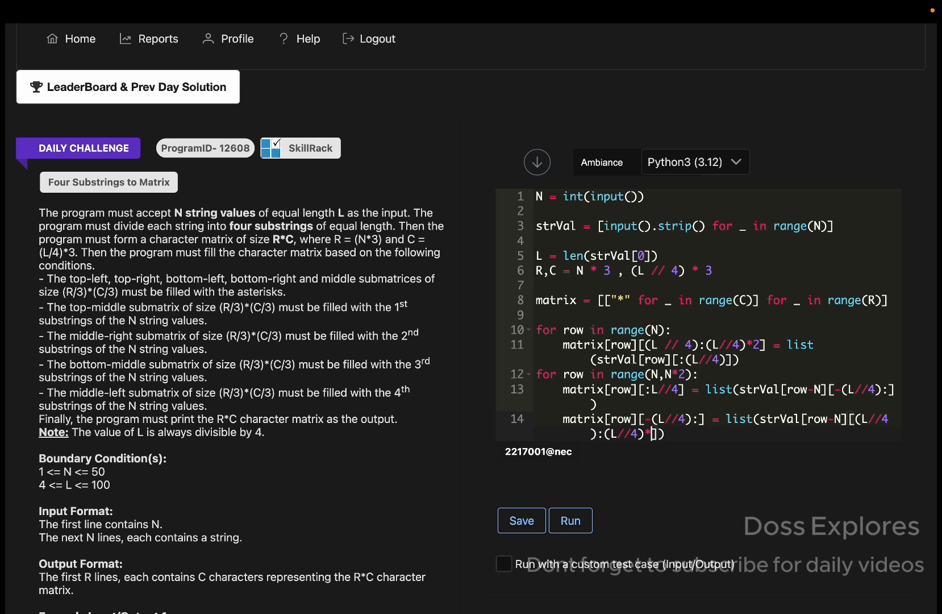
type("2")
key("enter")
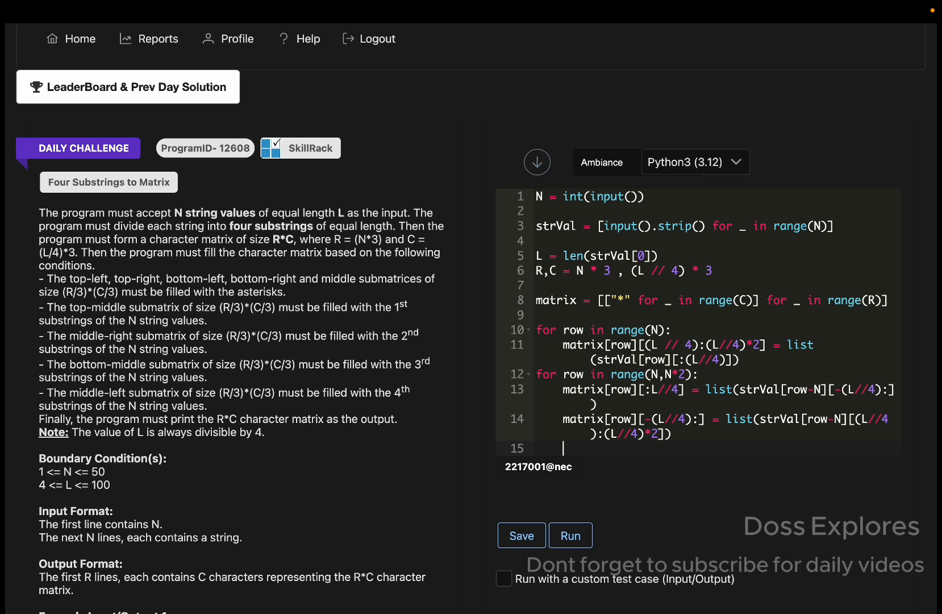
type("for row in range(")
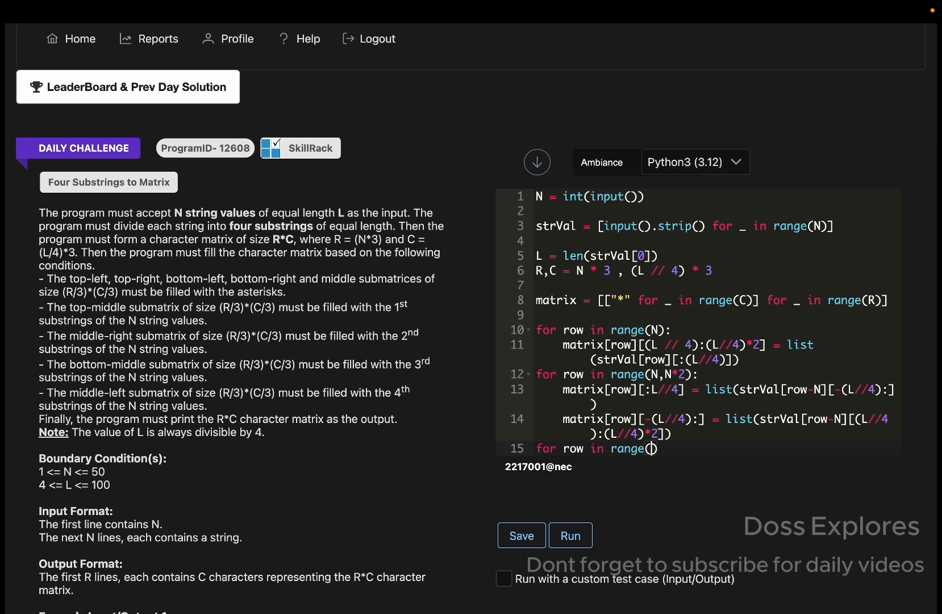
Save the code and write the header for row in range(N*2,N*3): with its body started
left_click(520, 535)
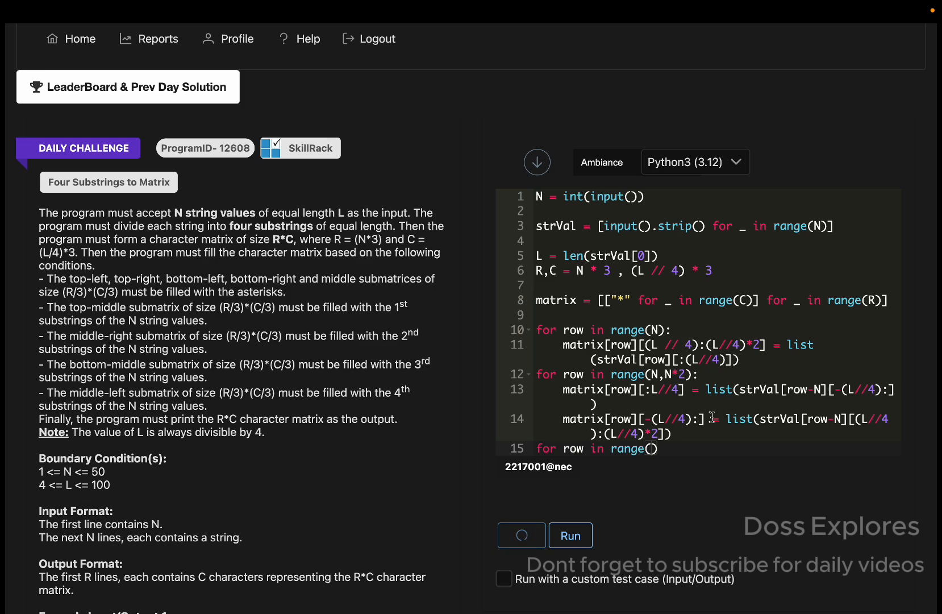
left_click(521, 536)
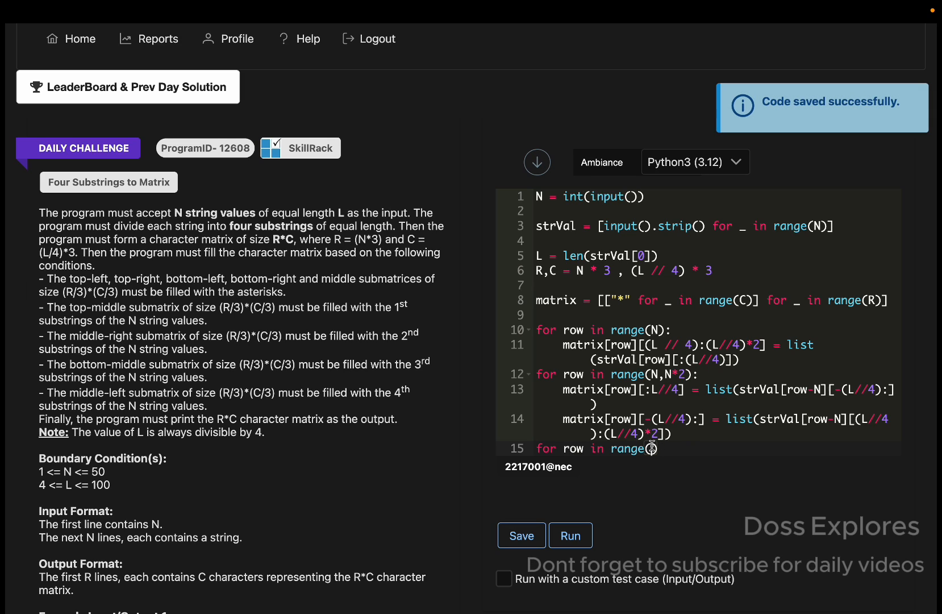
type("N*2")
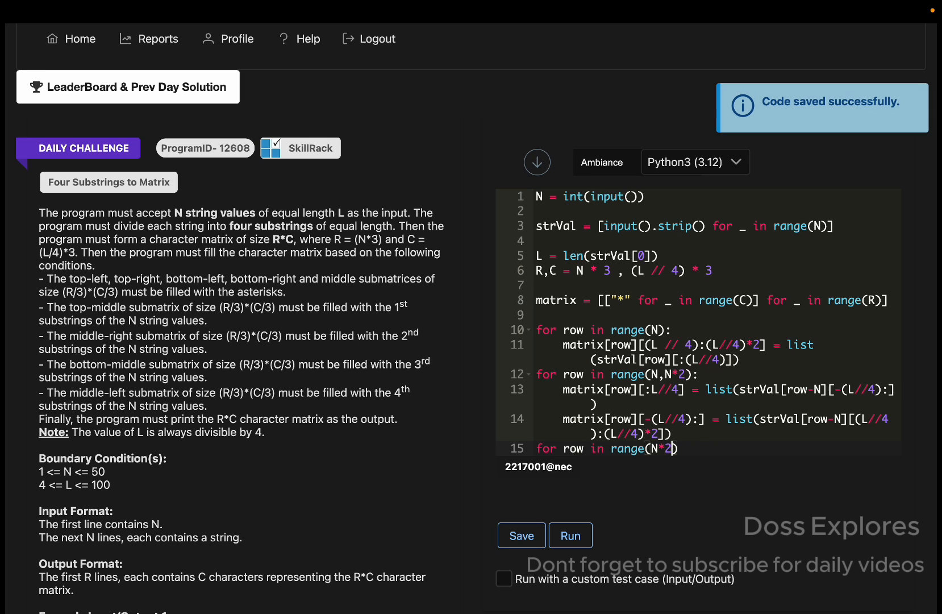
type(",N")
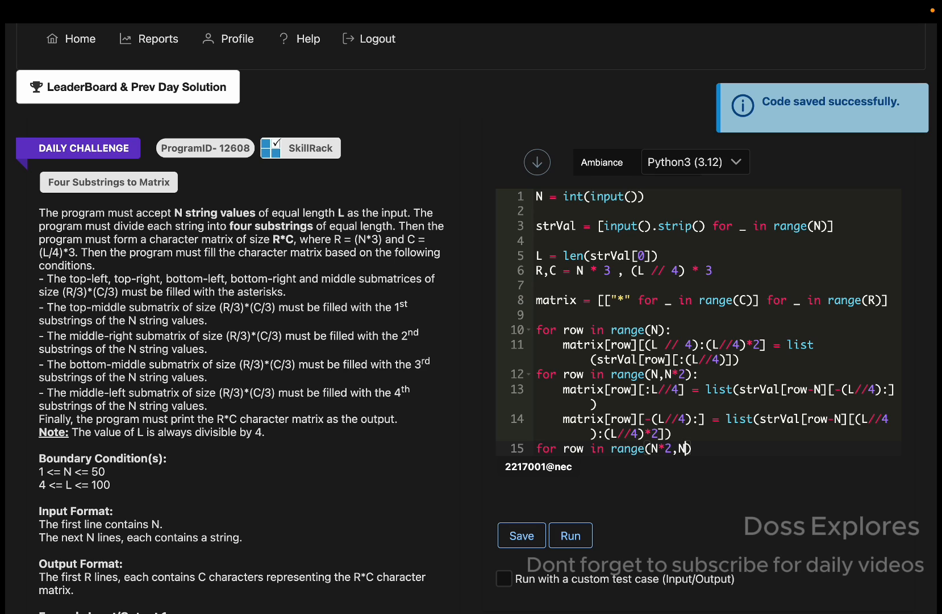
type("*3):")
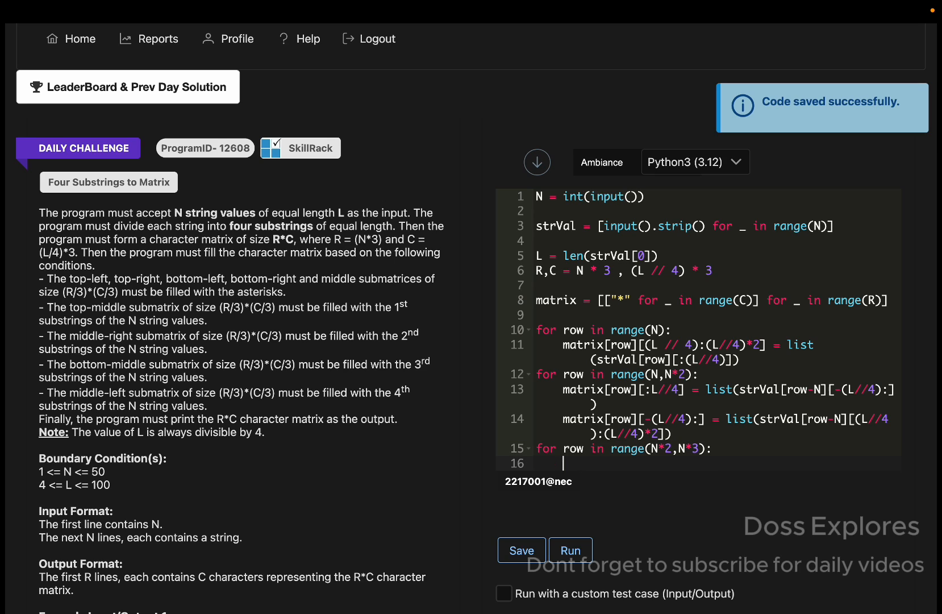
type("matrix[row")
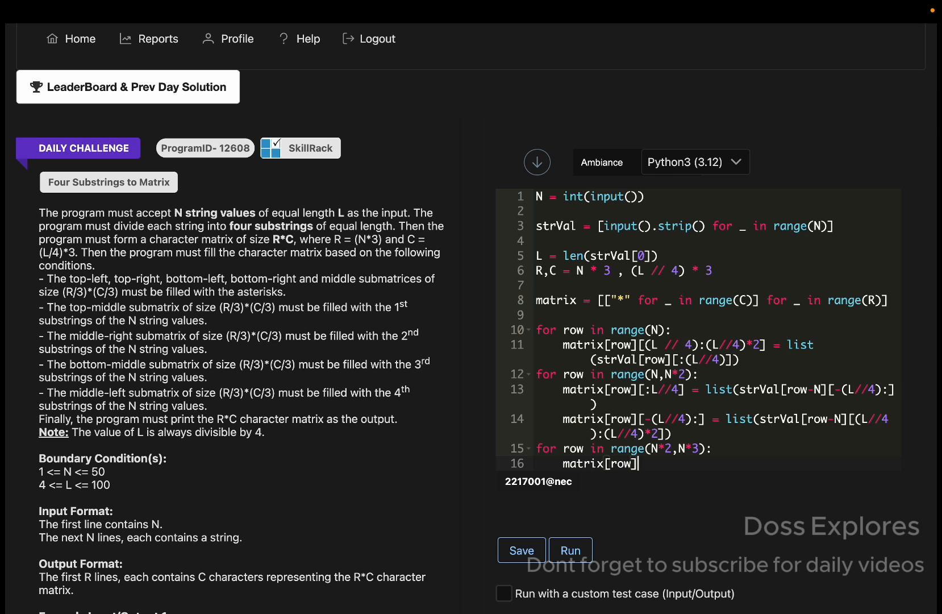
Write matrix[row][(L//4):(L//4)*2] = list(strVal[row-N*2][(L//4)*2:(L//4)*3]) for the third quarter
type("[()")
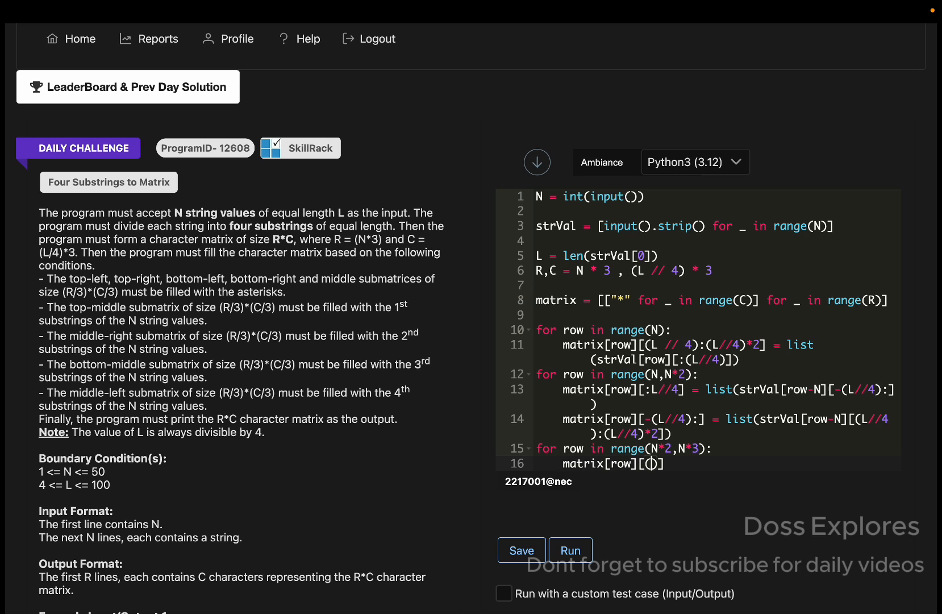
type("(L//4")
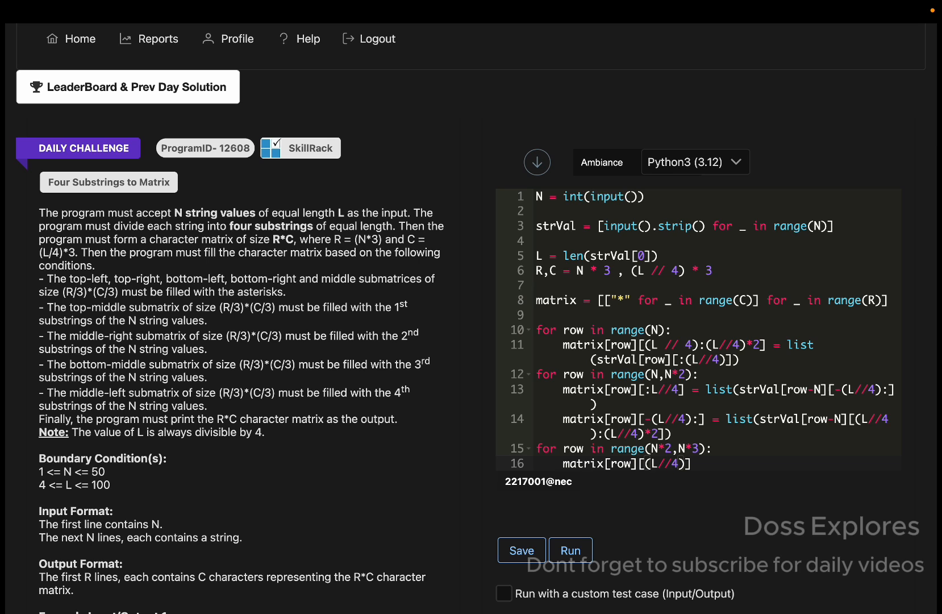
type(":(L)")
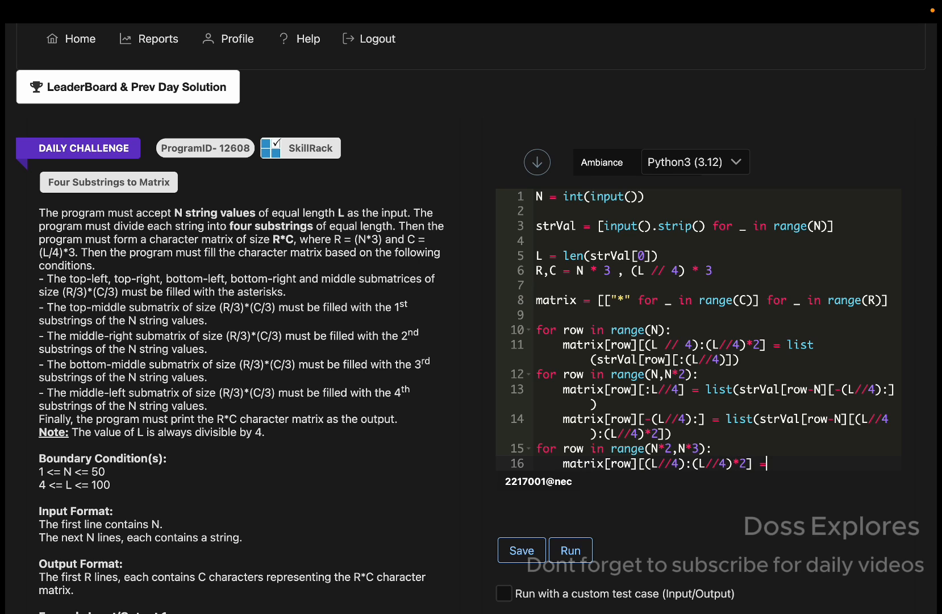
type("list()")
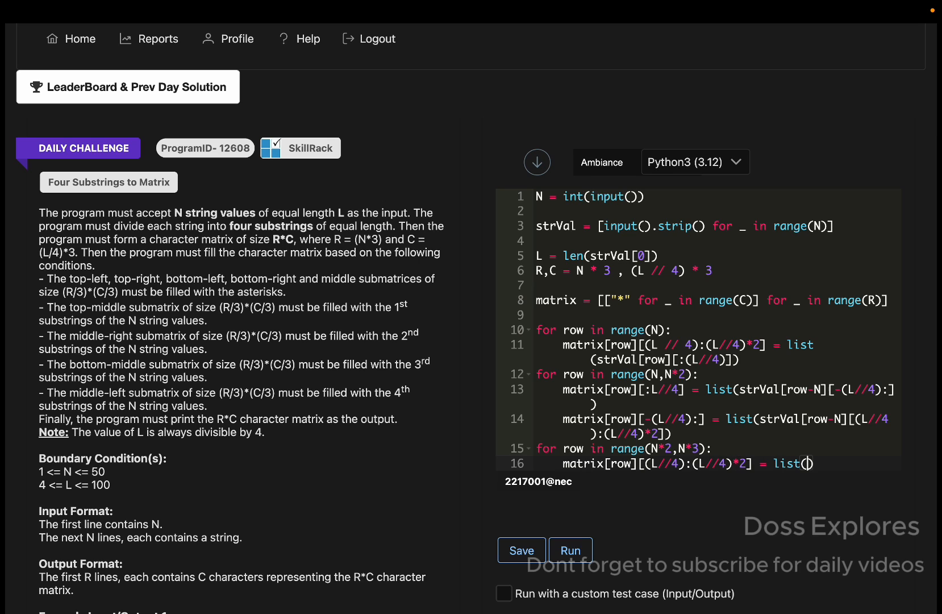
type("strV")
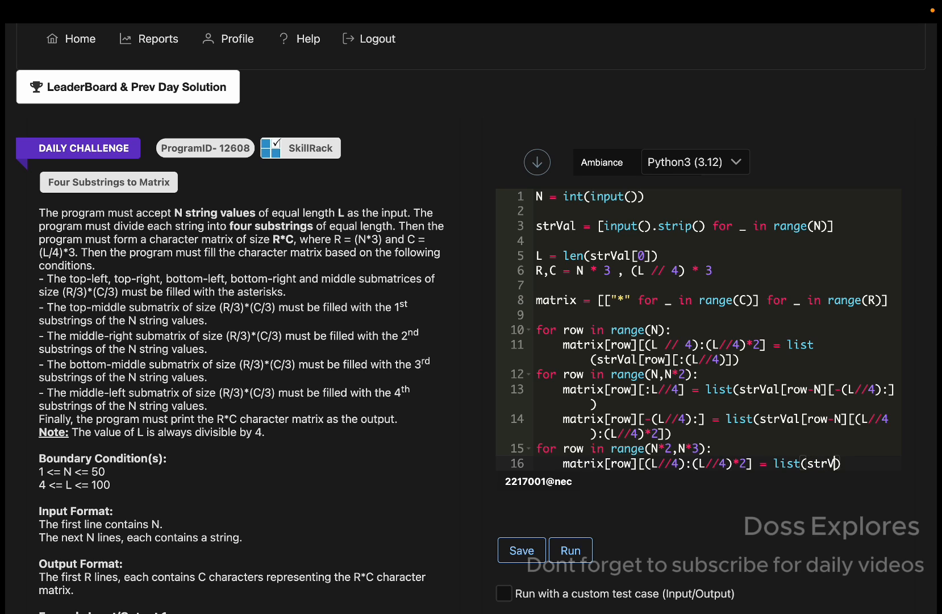
type("al)")
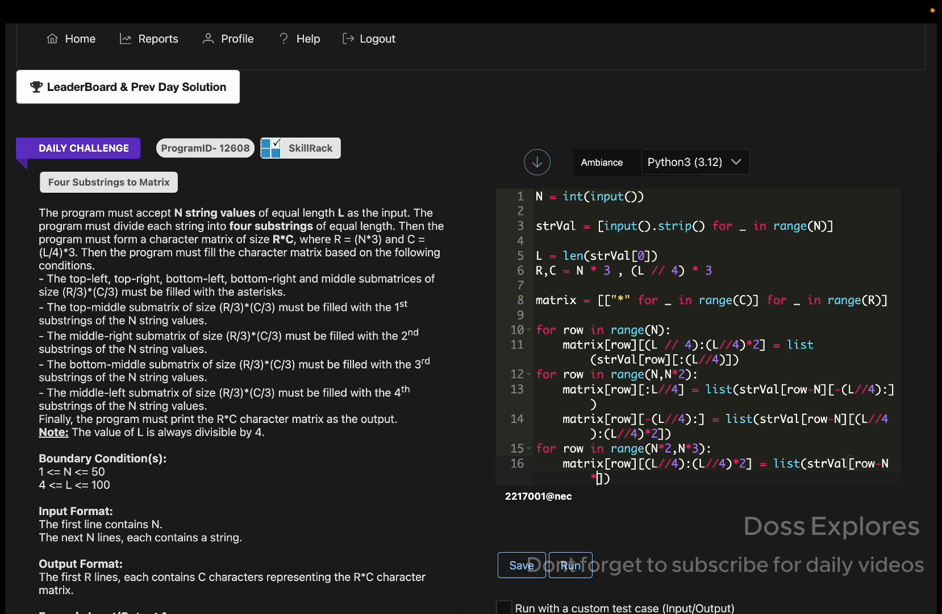
type("2")
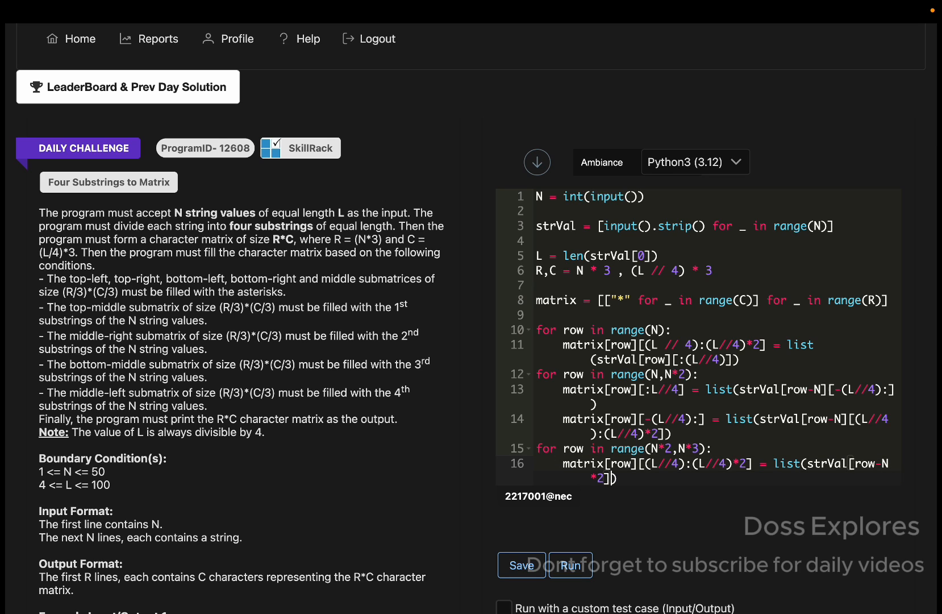
type("[L//]")
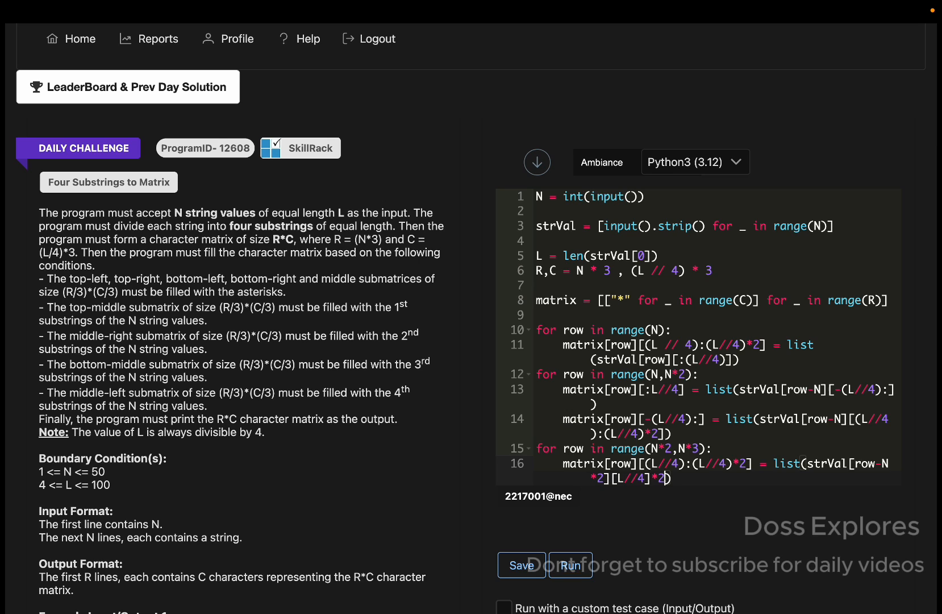
type("()")
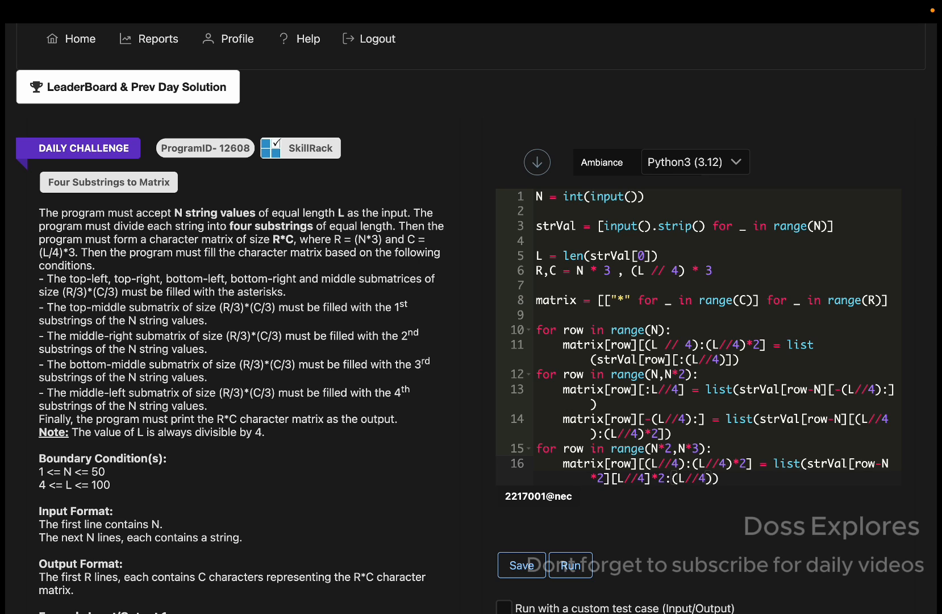
type("*3")
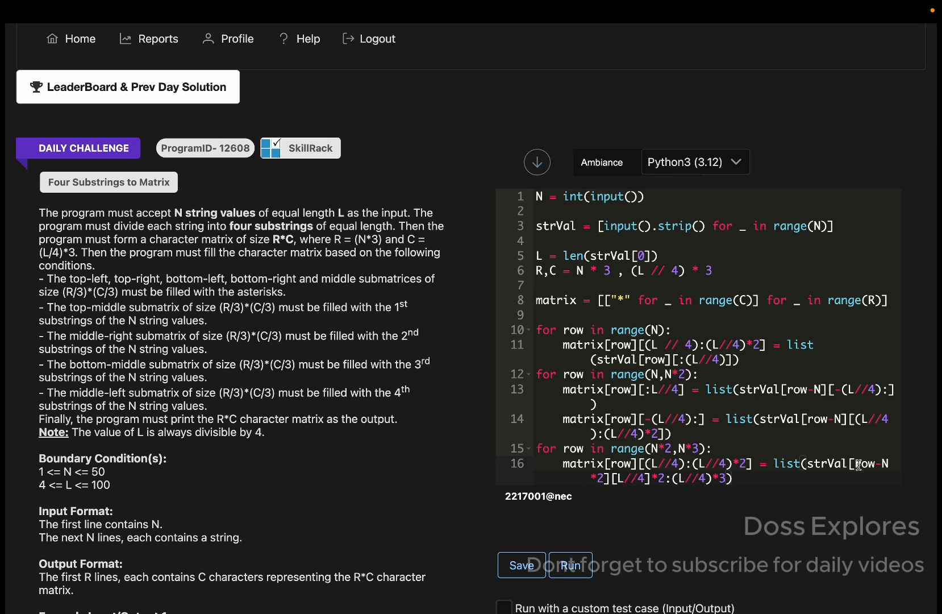
mouse_move(654, 496)
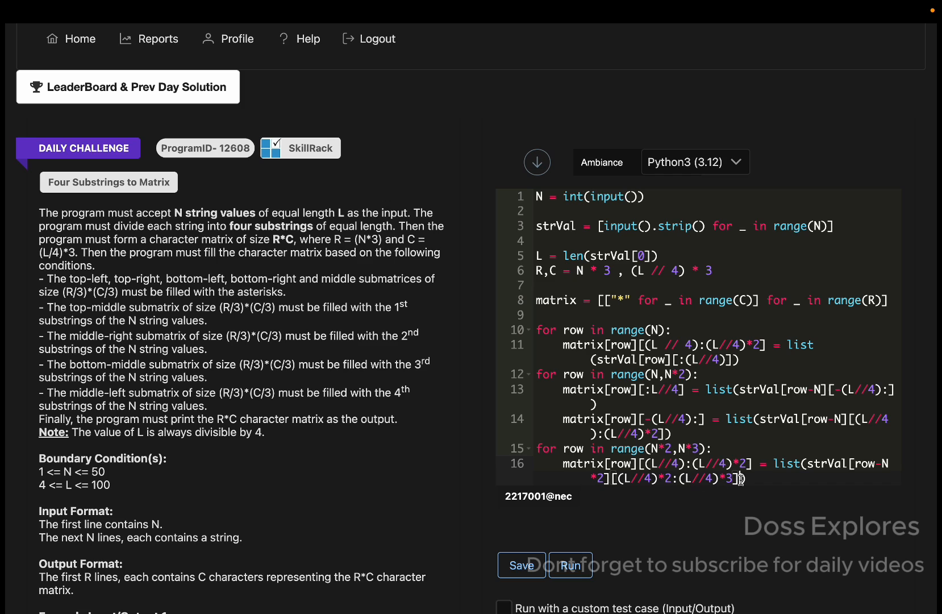
Save the code and add for row in matrix: print(''.join(row)) to output each row
key("enter")
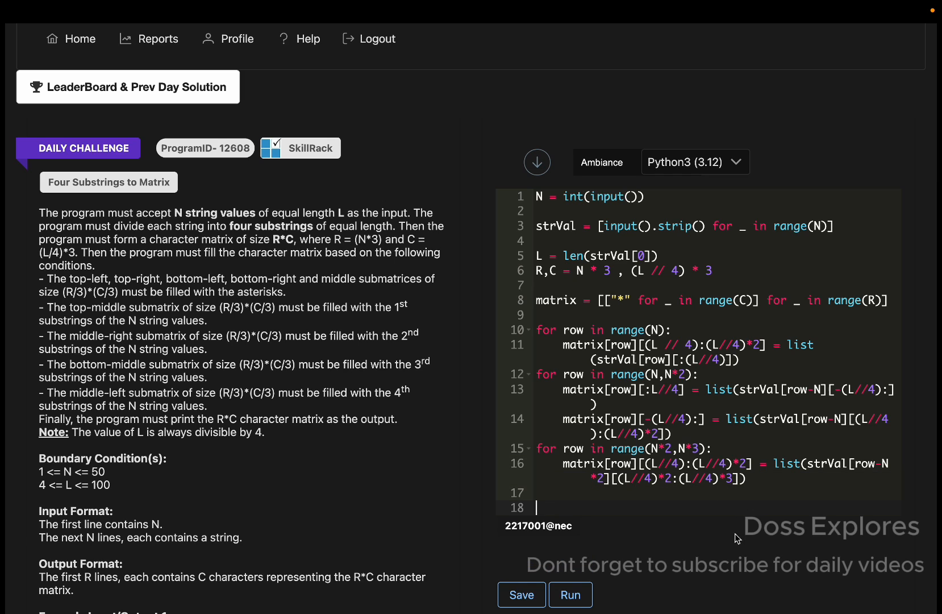
left_click(520, 594)
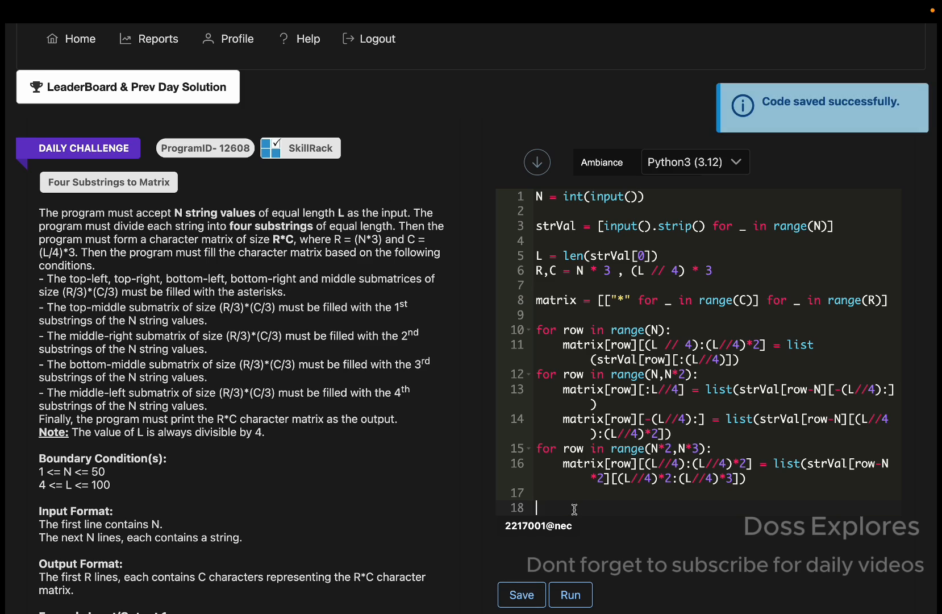
type("for row in matrix:")
type("print")
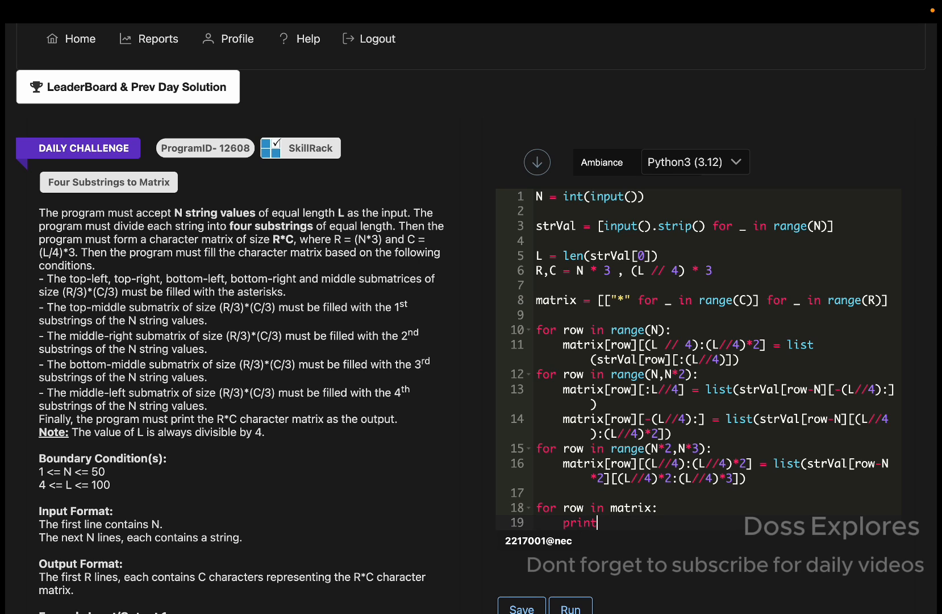
type("(' ')")
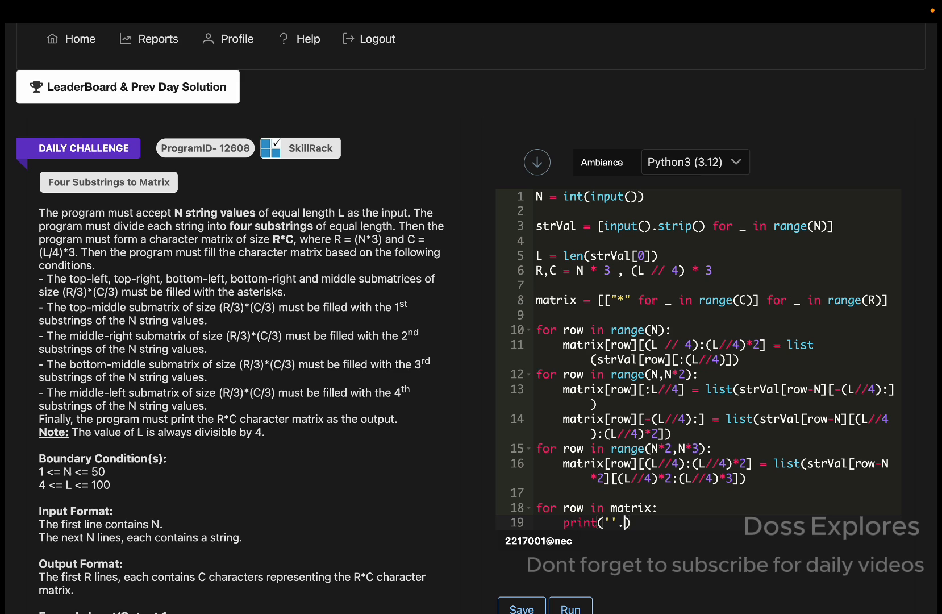
type(".join(row)")
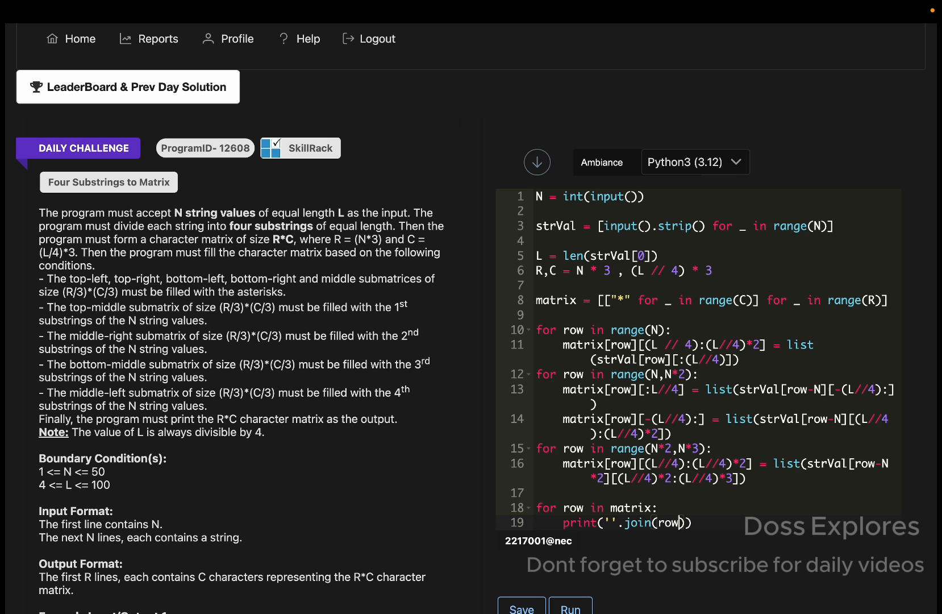